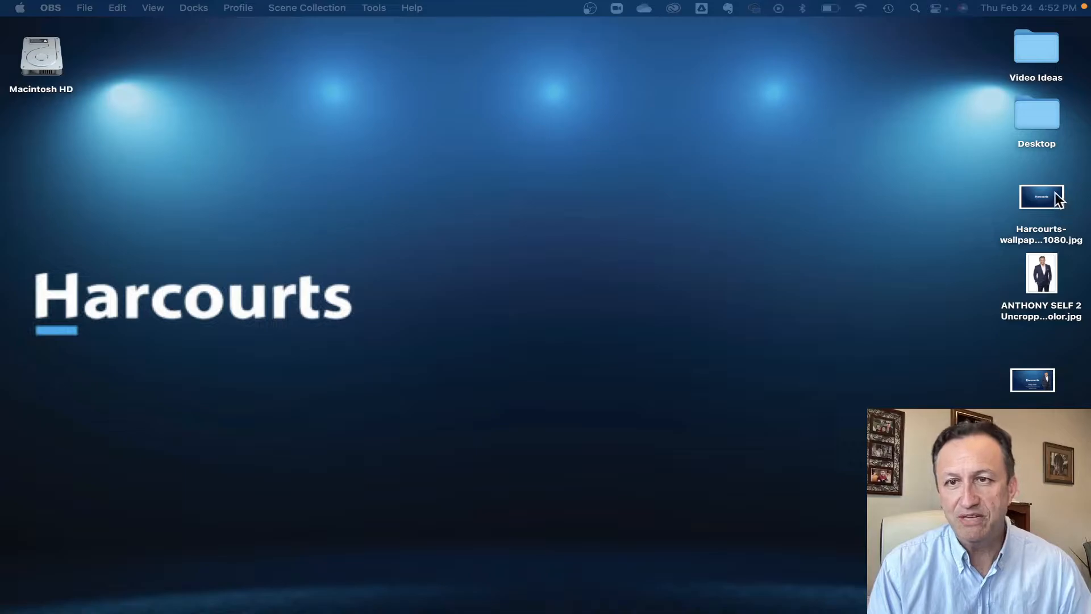
Step: Preview the Harcourts wallpaper and the portrait photo from the desktop
double_click(1042, 196)
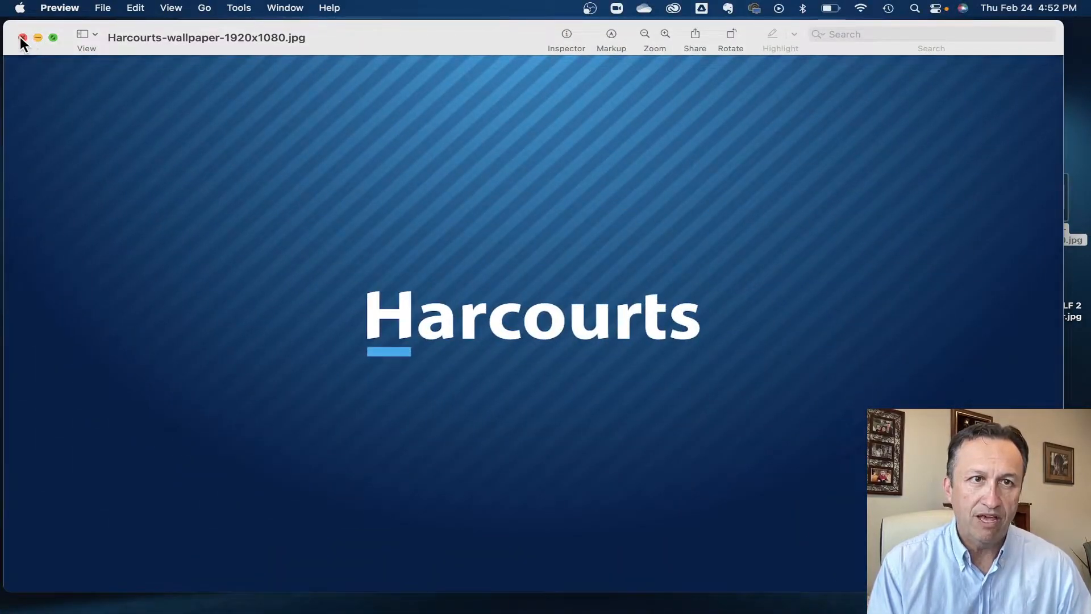
click(23, 37)
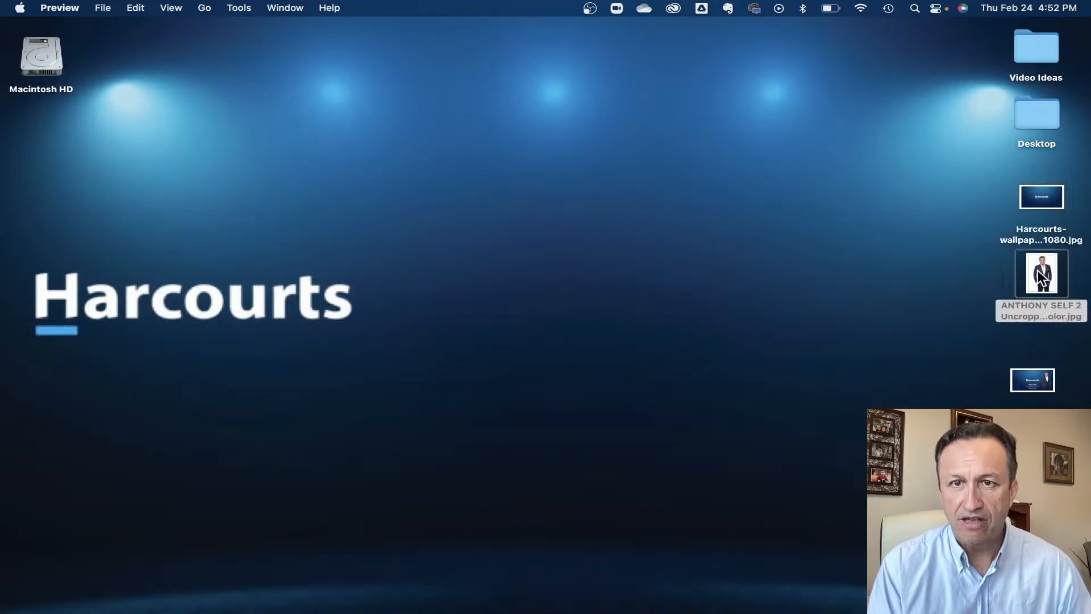
double_click(1041, 272)
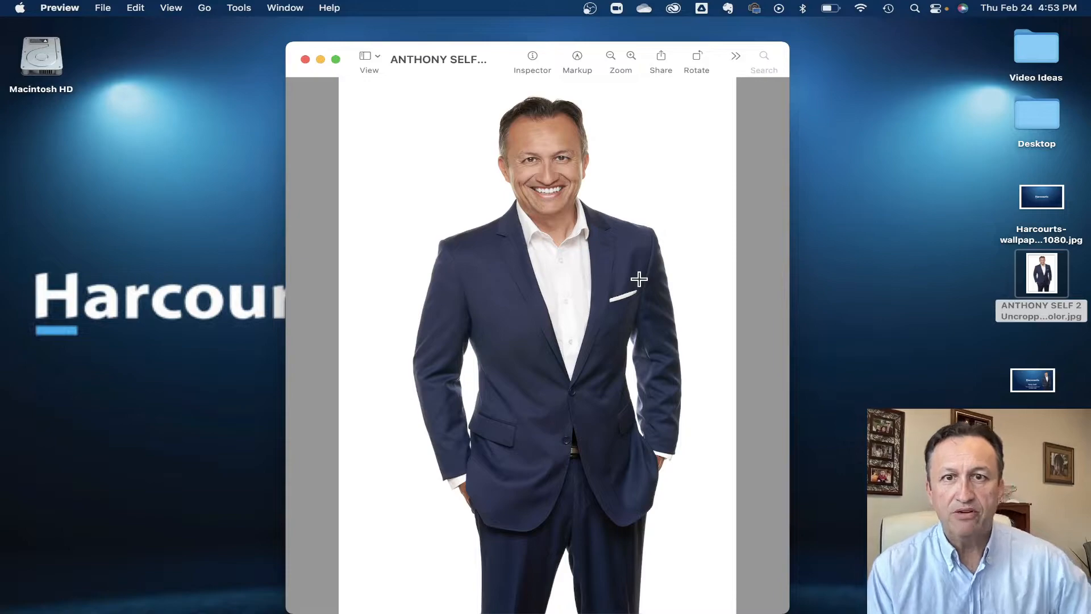
mouse_move(720, 184)
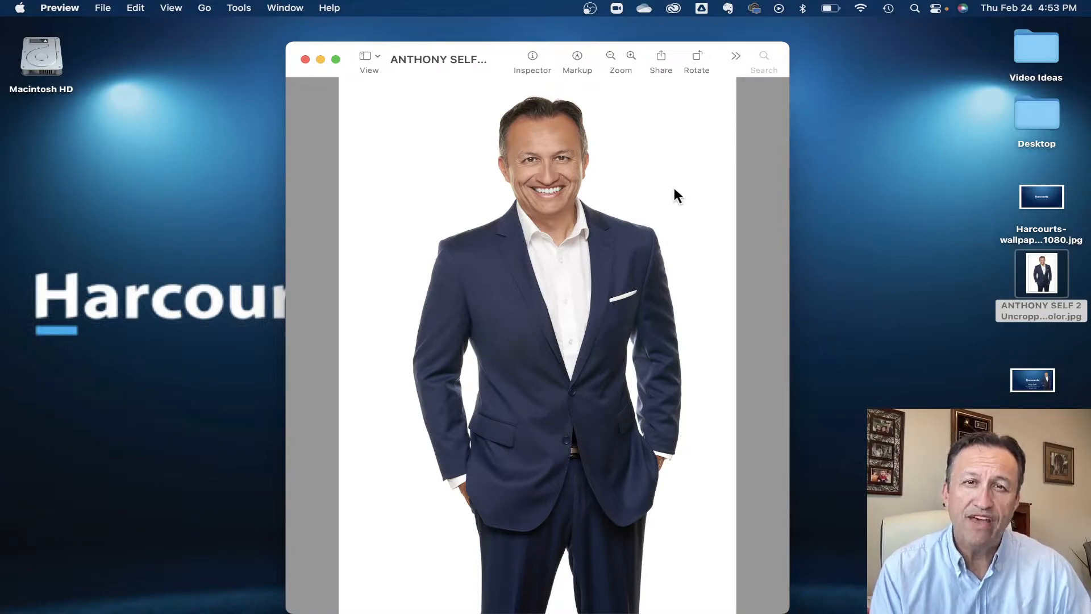
mouse_move(757, 169)
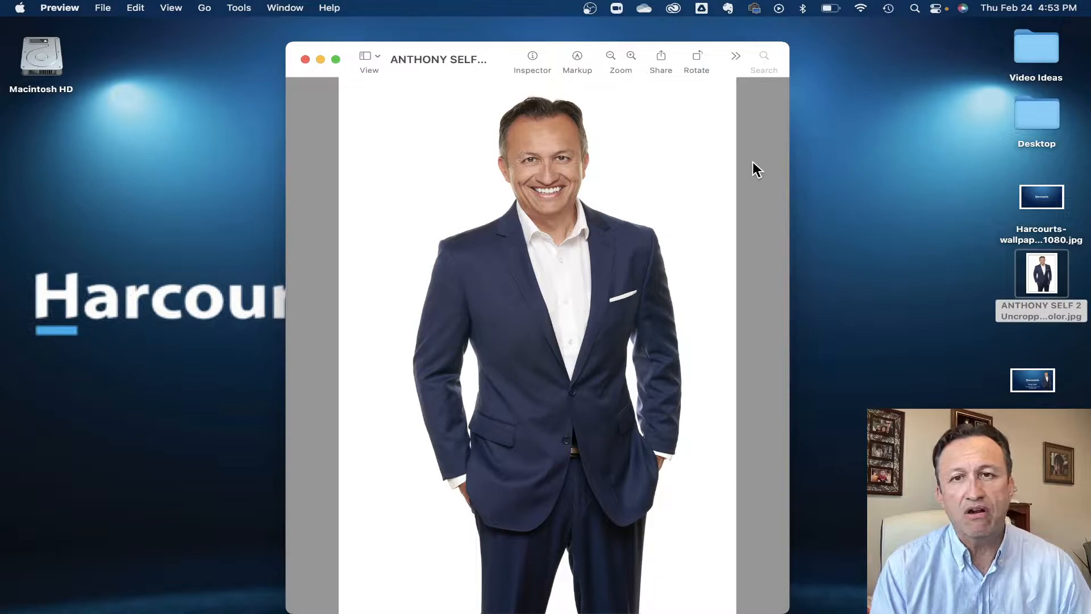
mouse_move(705, 370)
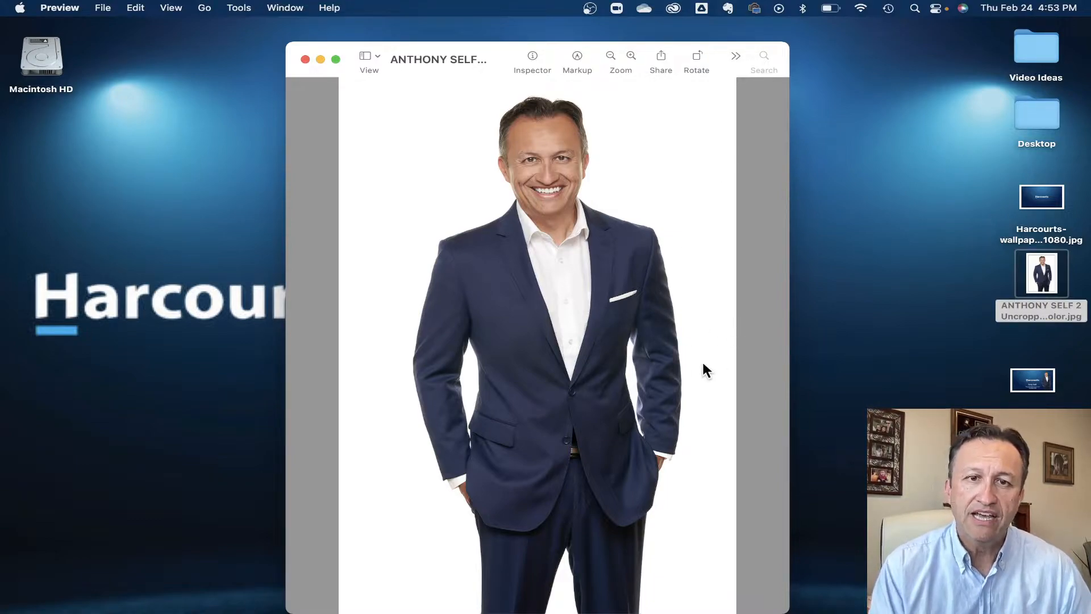
mouse_move(640, 424)
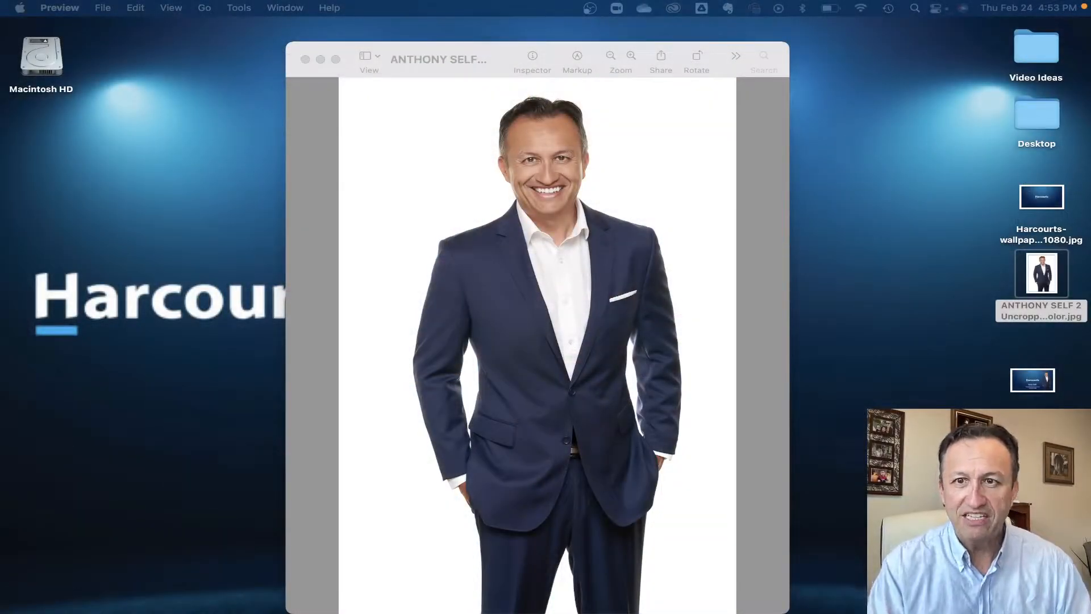
mouse_move(649, 255)
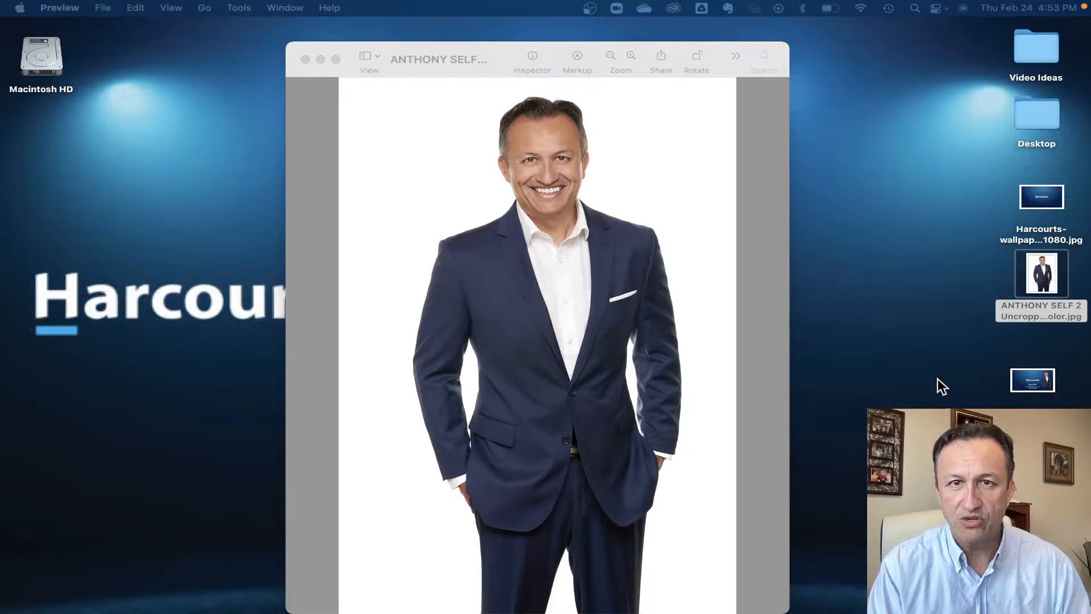
mouse_move(261, 40)
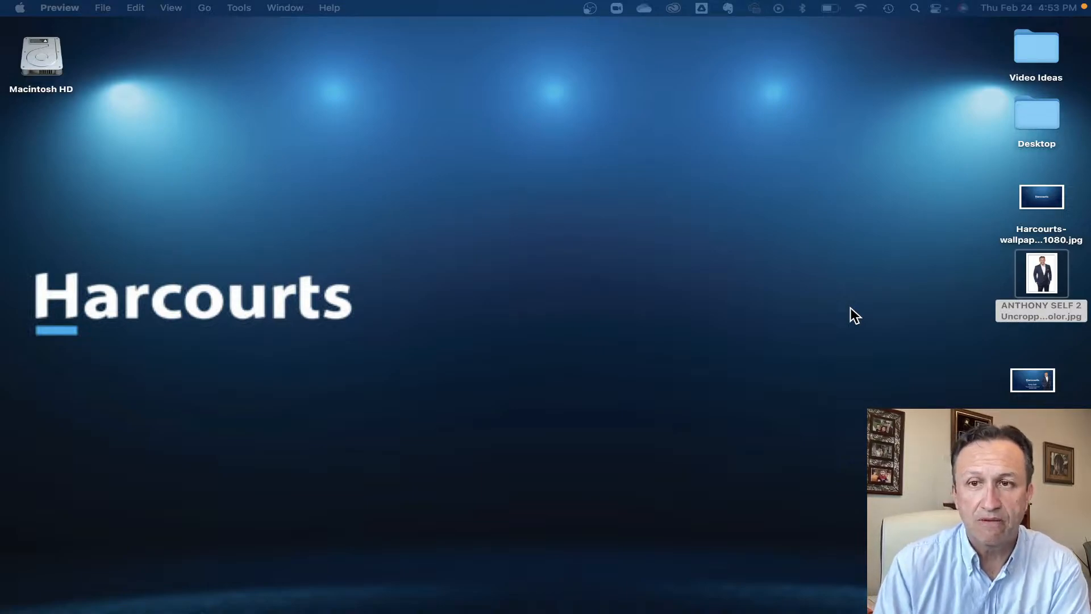
Step: Open Harcourts-wallpaper-1920x1080.jpg in Photoshop Elements Editor via Open With
click(1040, 197)
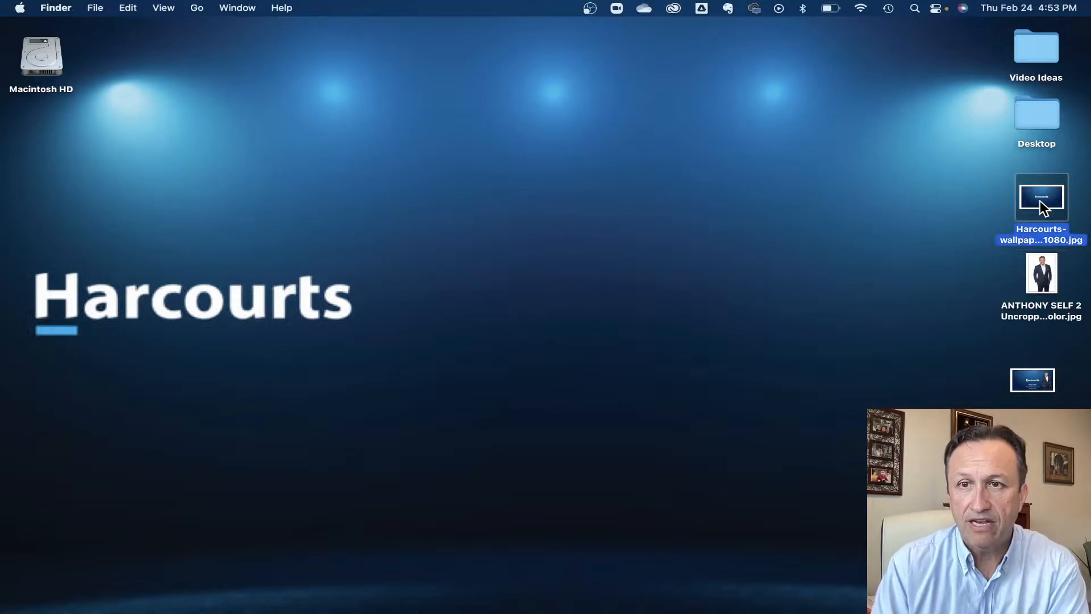
right_click(1042, 197)
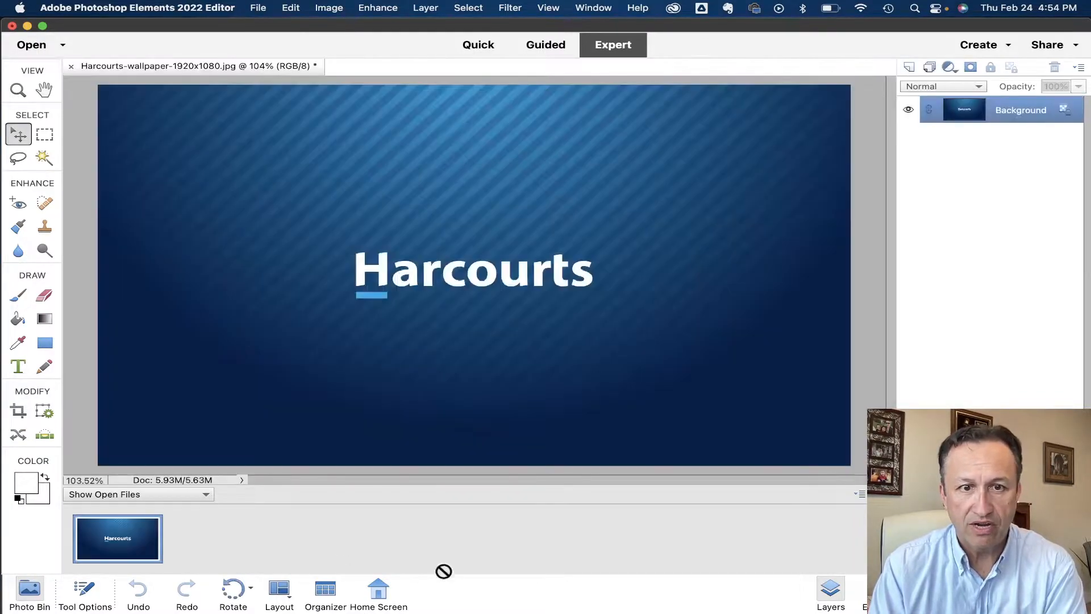
mouse_move(456, 314)
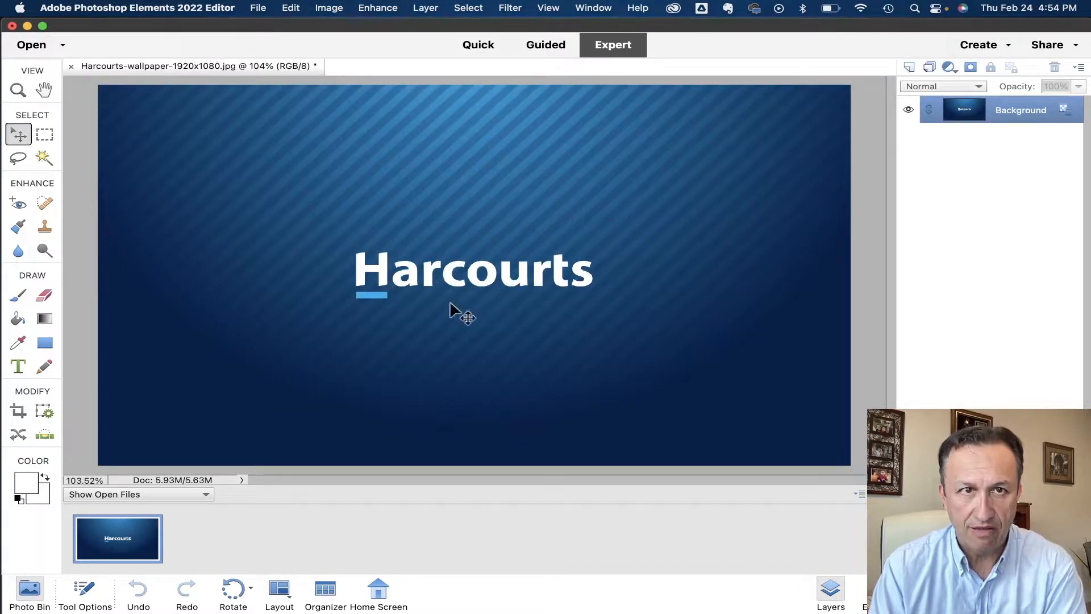
mouse_move(329, 300)
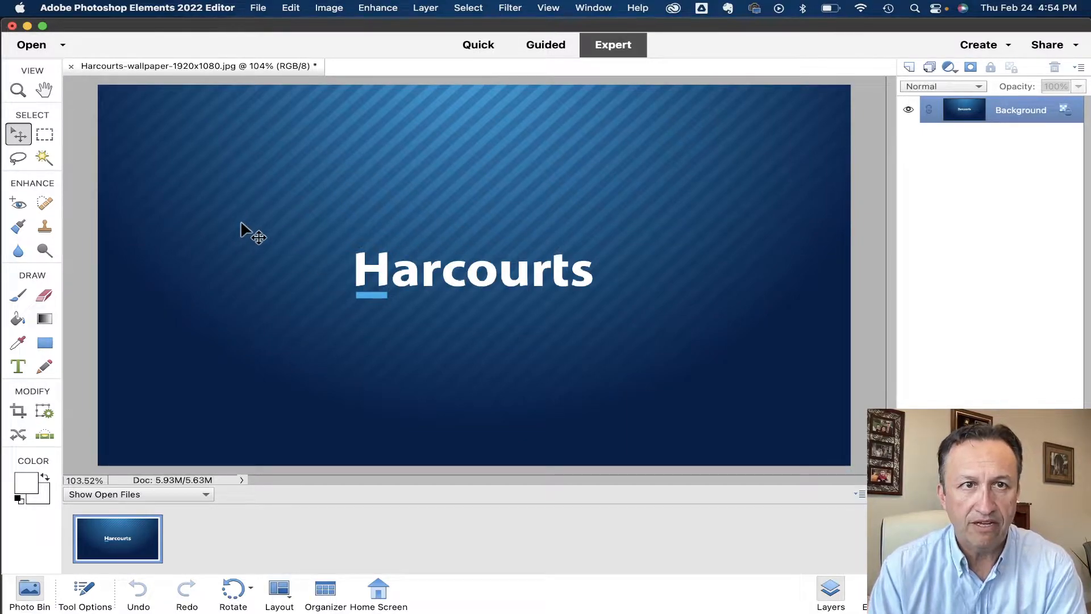
mouse_move(632, 96)
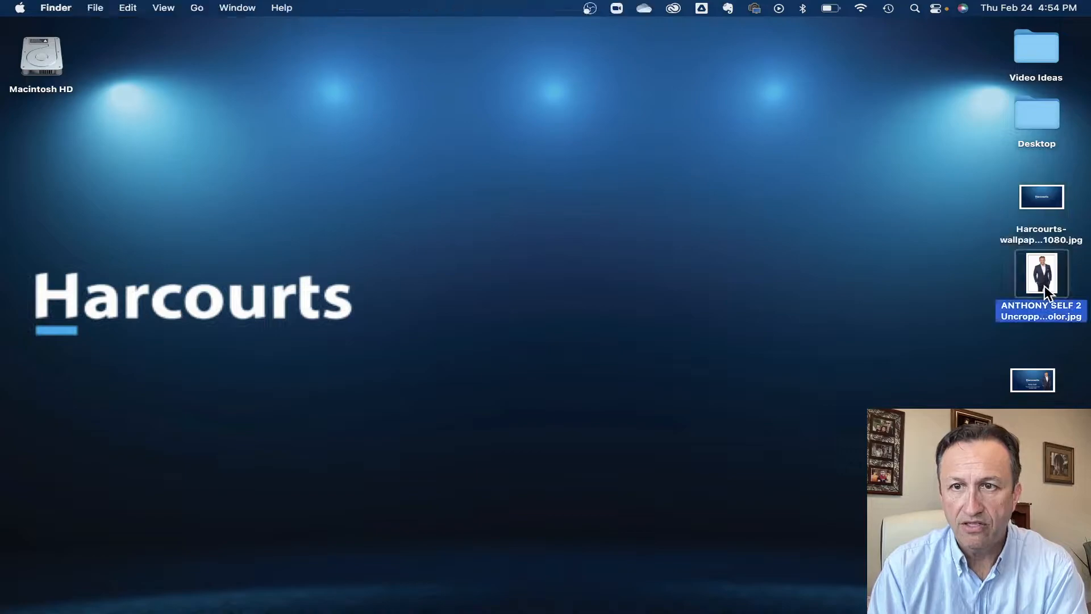
Step: Open the portrait JPG in Photoshop Elements as a second document and show its tab
right_click(1041, 273)
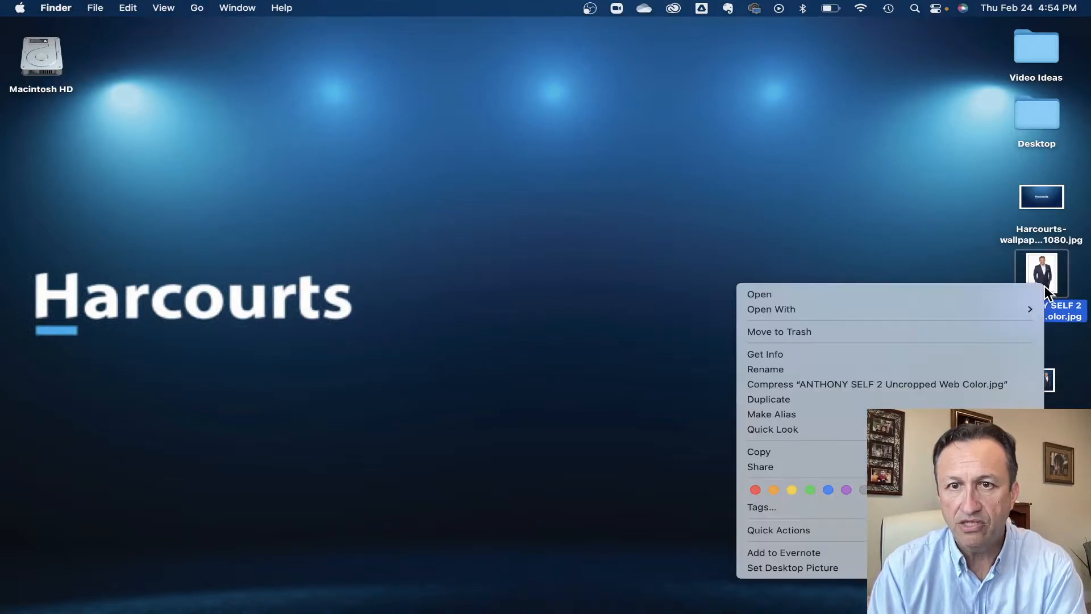
click(771, 309)
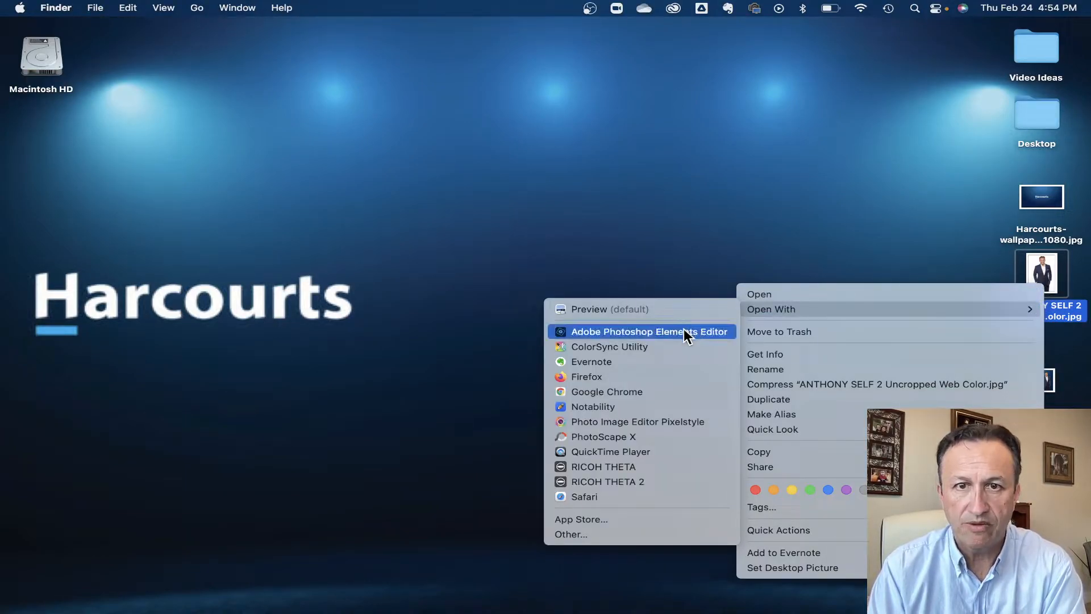
click(647, 331)
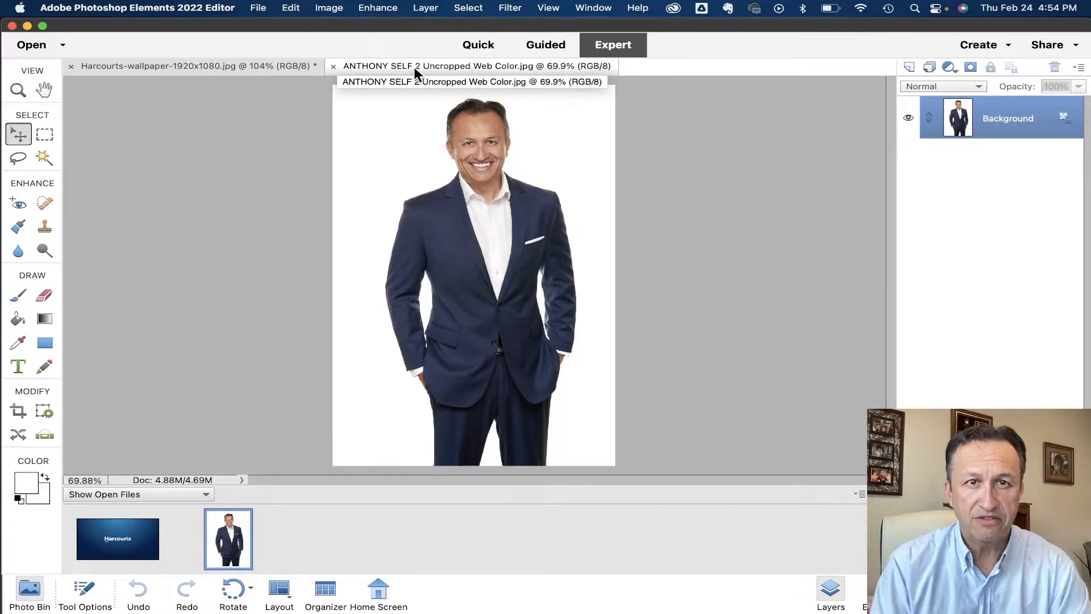
click(174, 66)
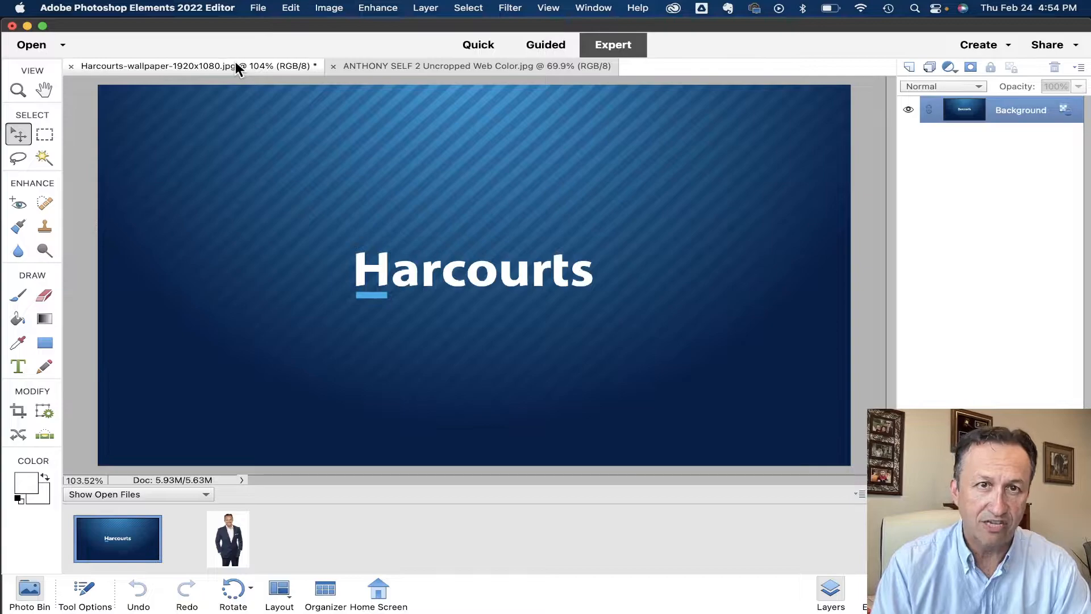
click(470, 66)
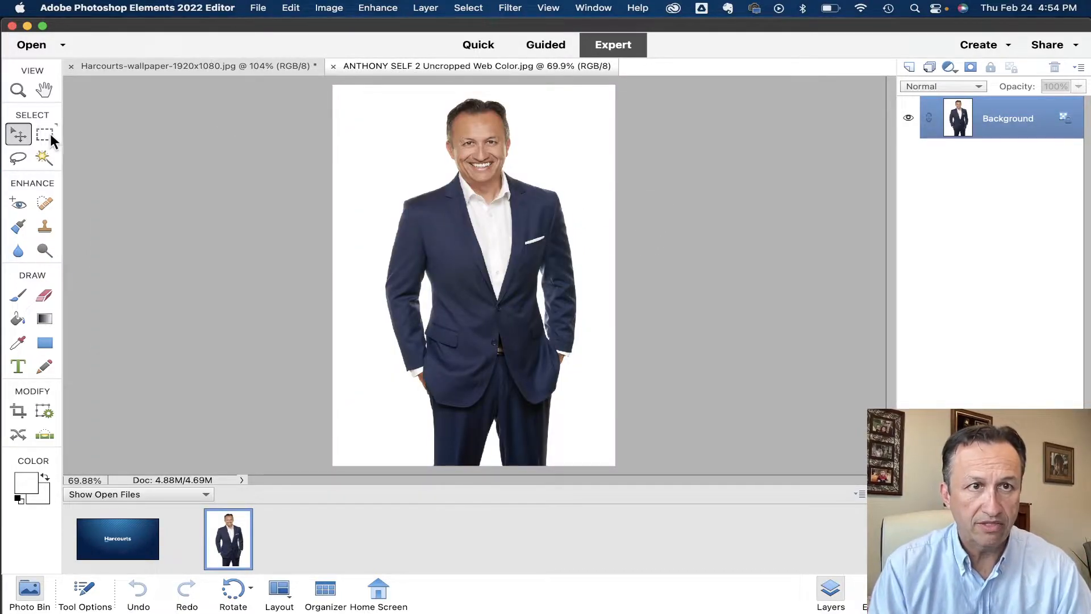
click(45, 135)
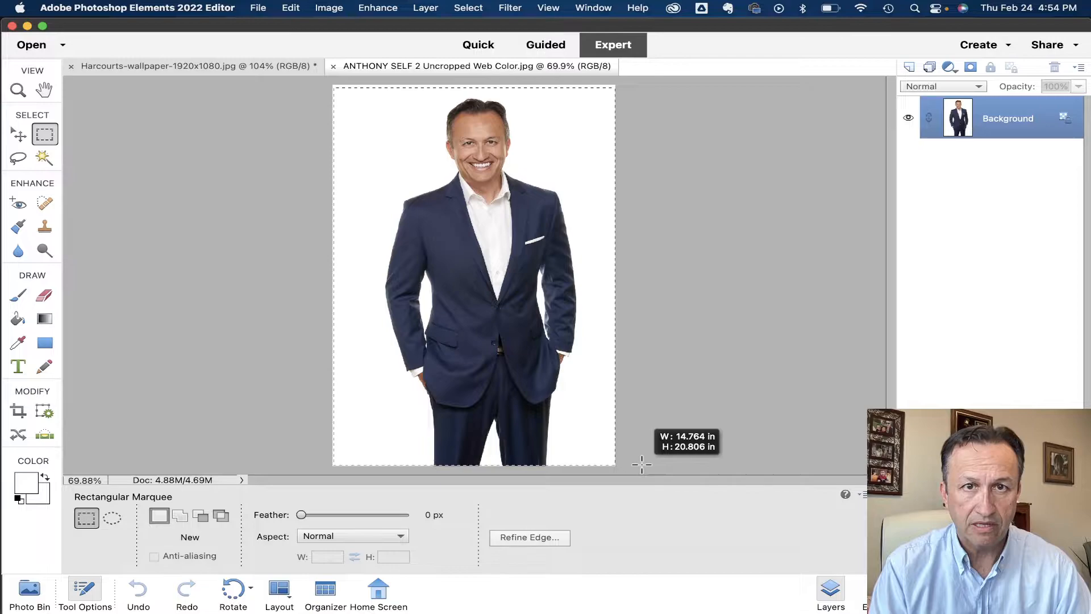
click(290, 8)
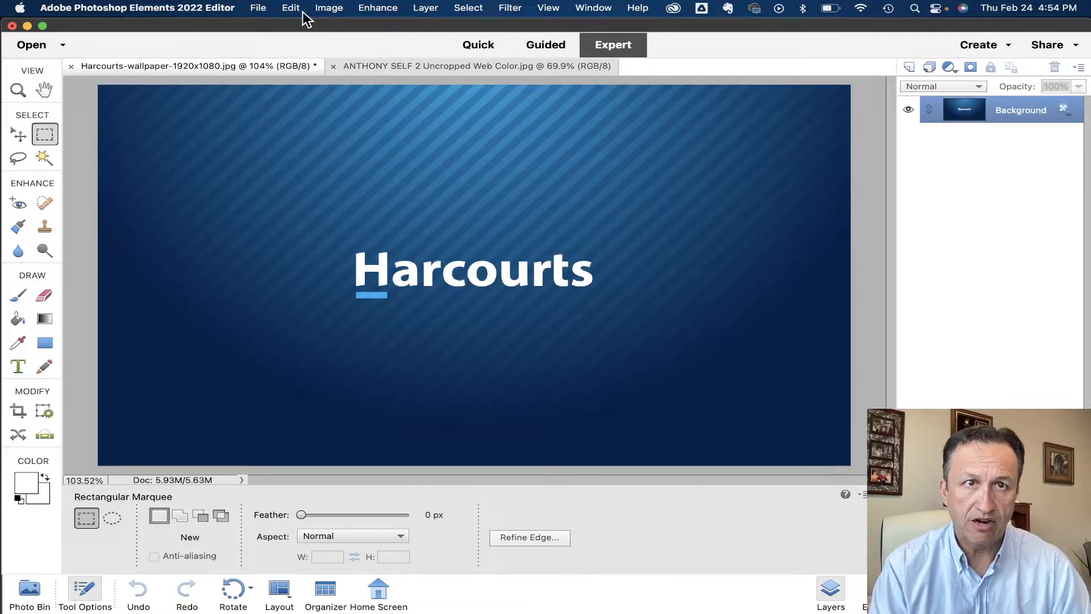
click(289, 8)
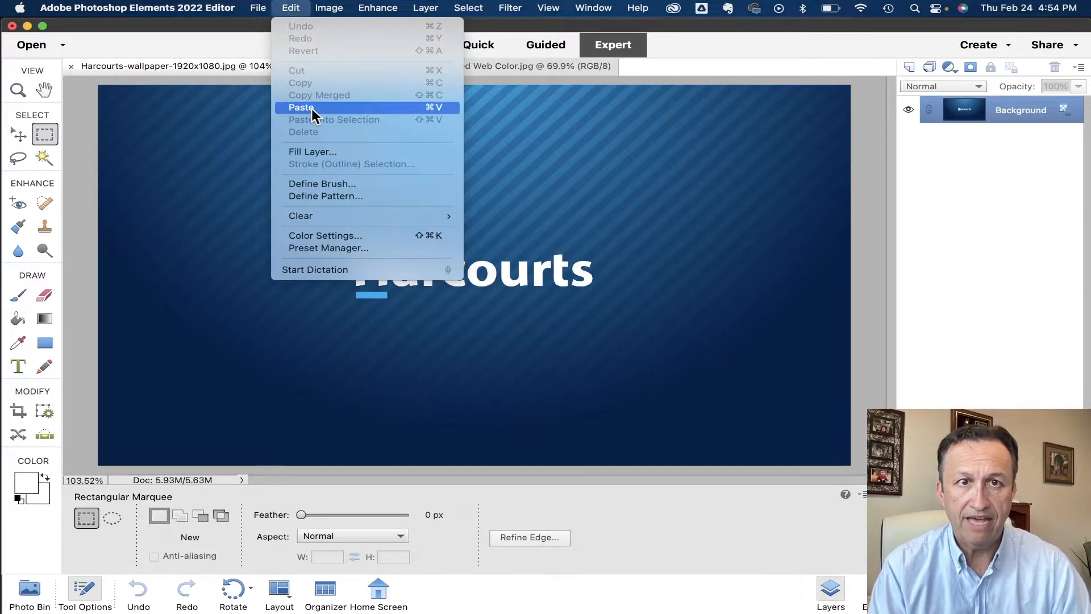
click(301, 107)
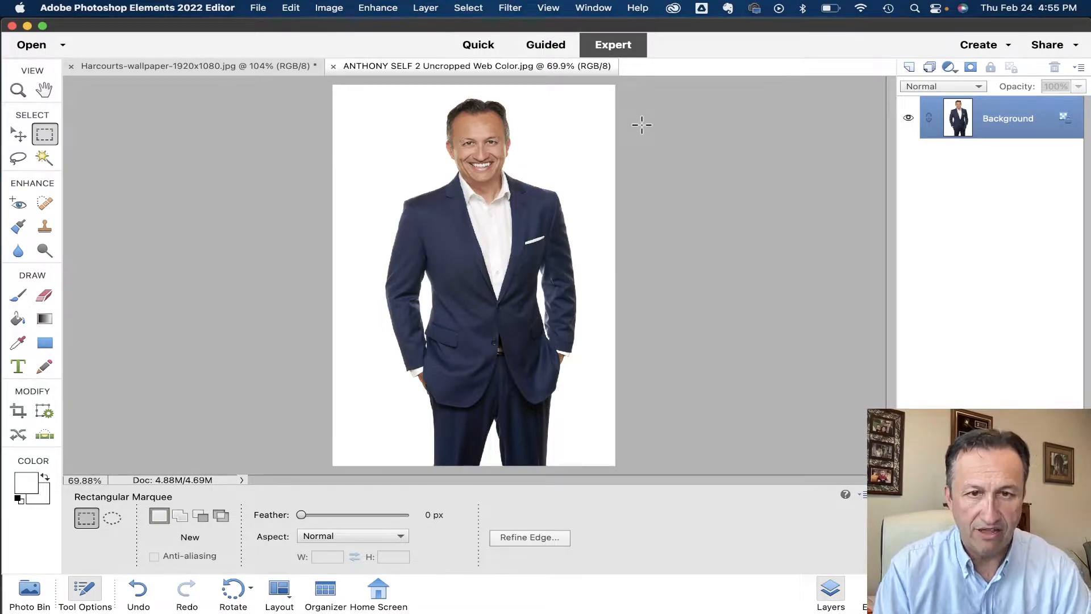
mouse_move(463, 122)
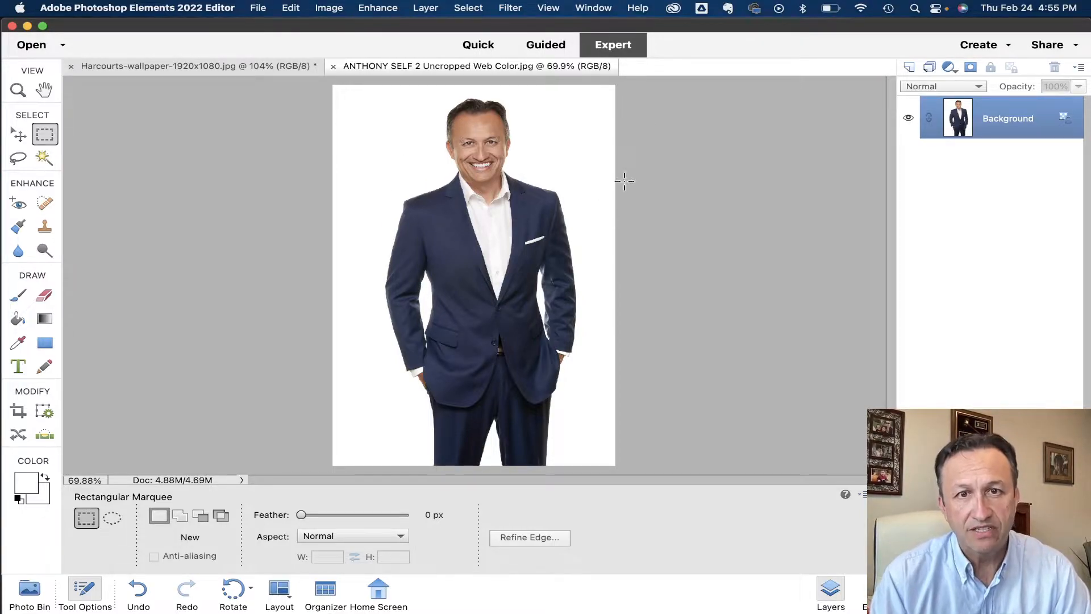
mouse_move(567, 137)
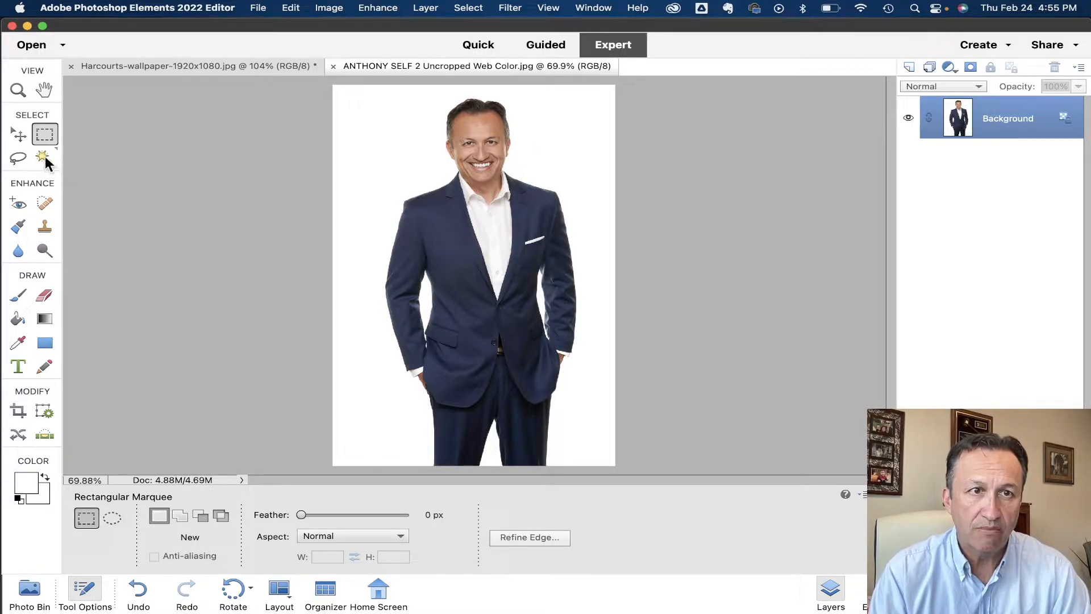
Step: Magic Wand-select all the white background areas around the man, including the gap by his arm
click(44, 157)
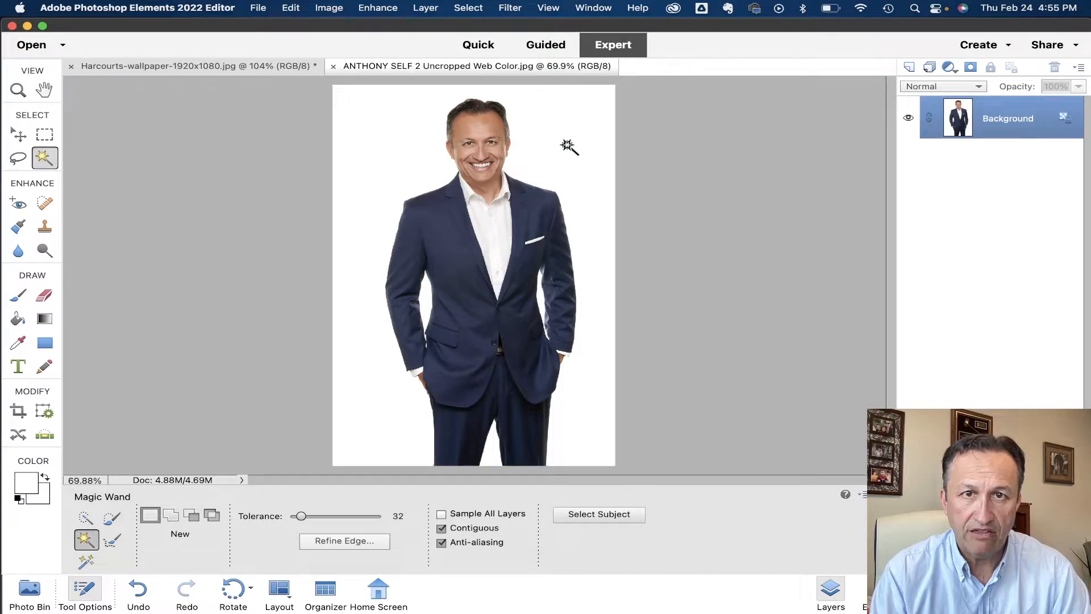
click(568, 147)
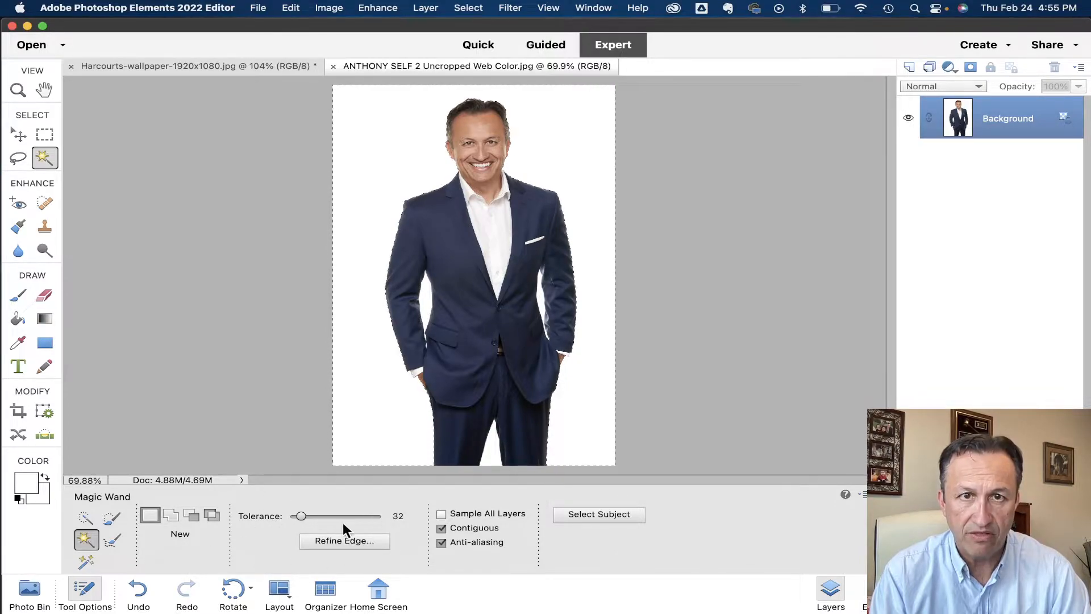
click(419, 381)
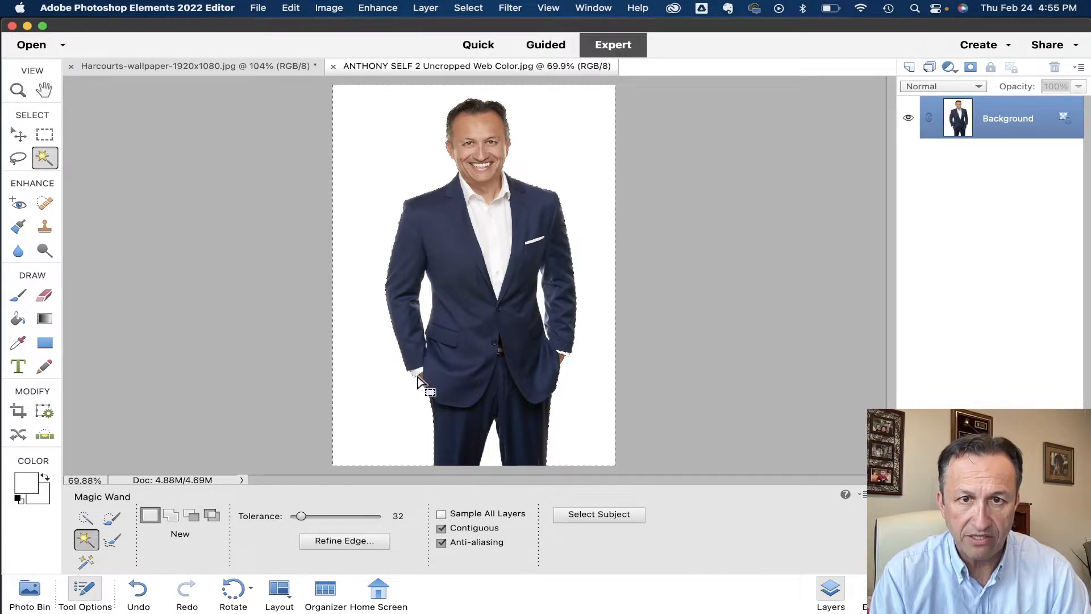
click(426, 380)
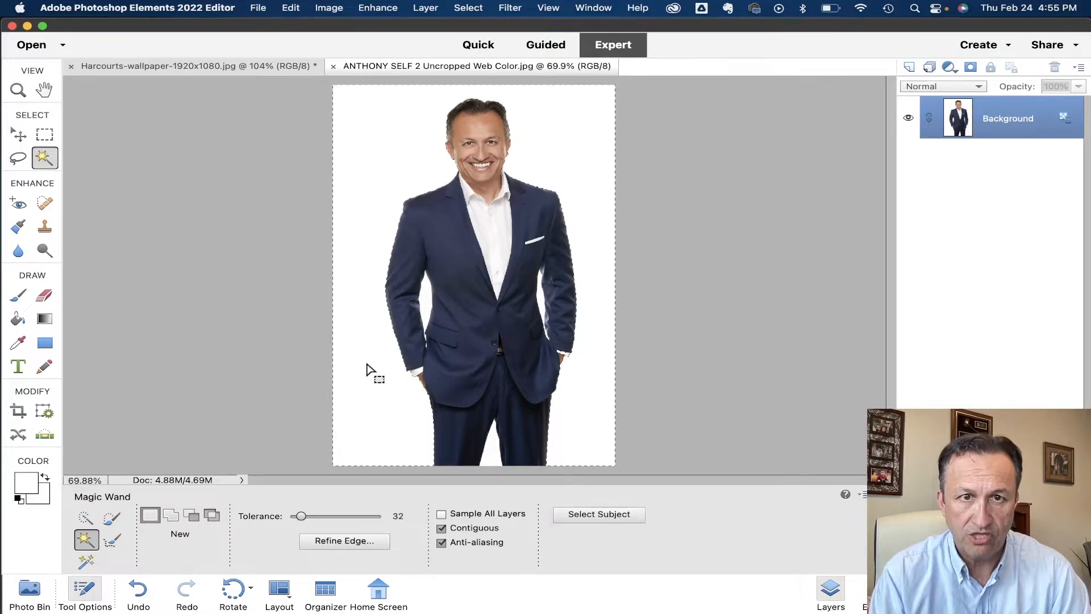
click(428, 300)
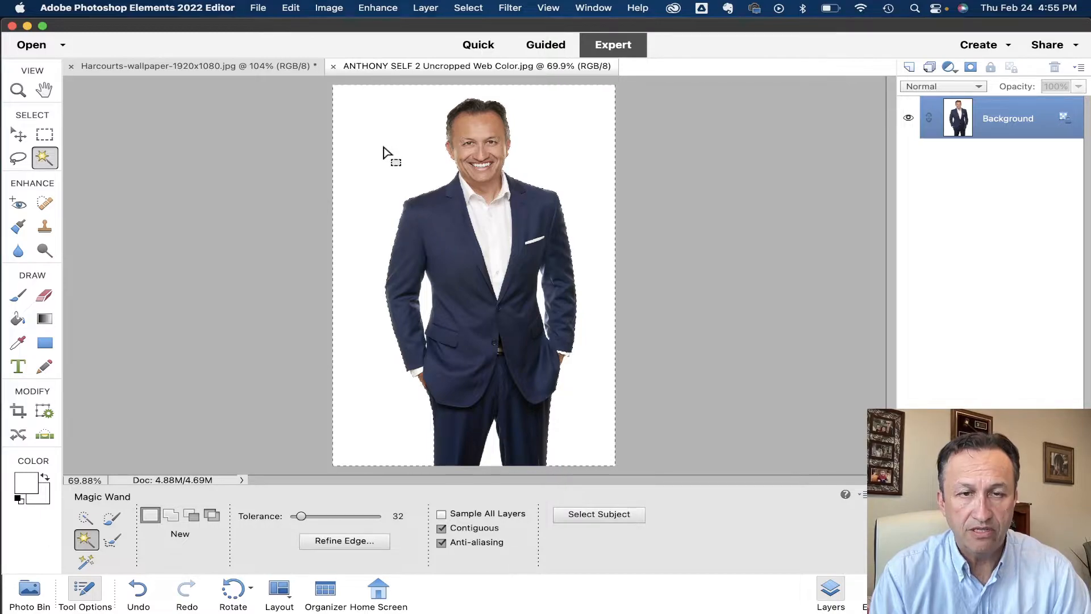
click(426, 297)
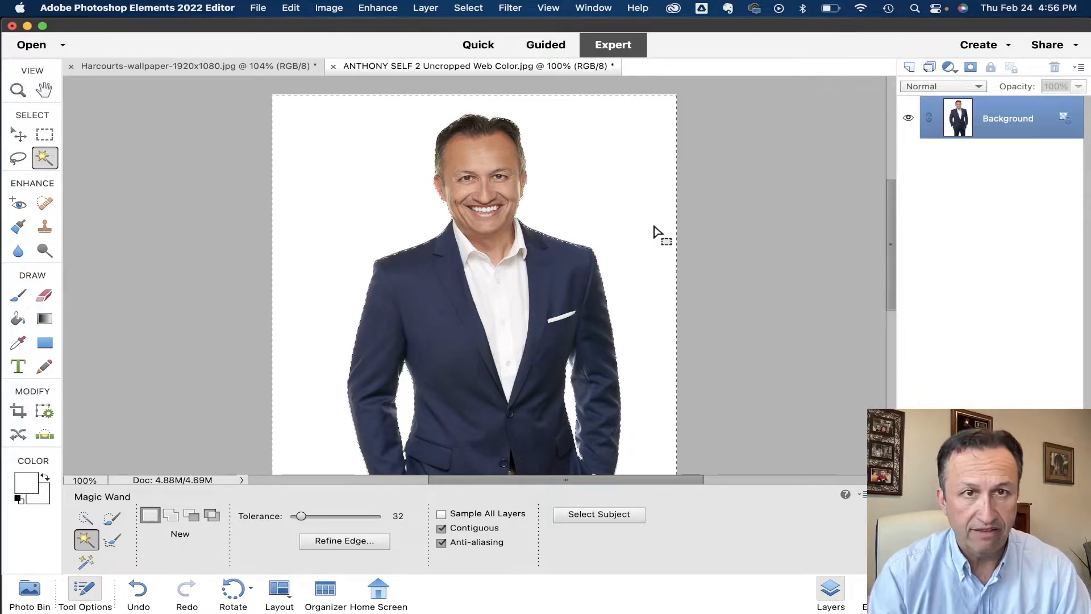
click(290, 8)
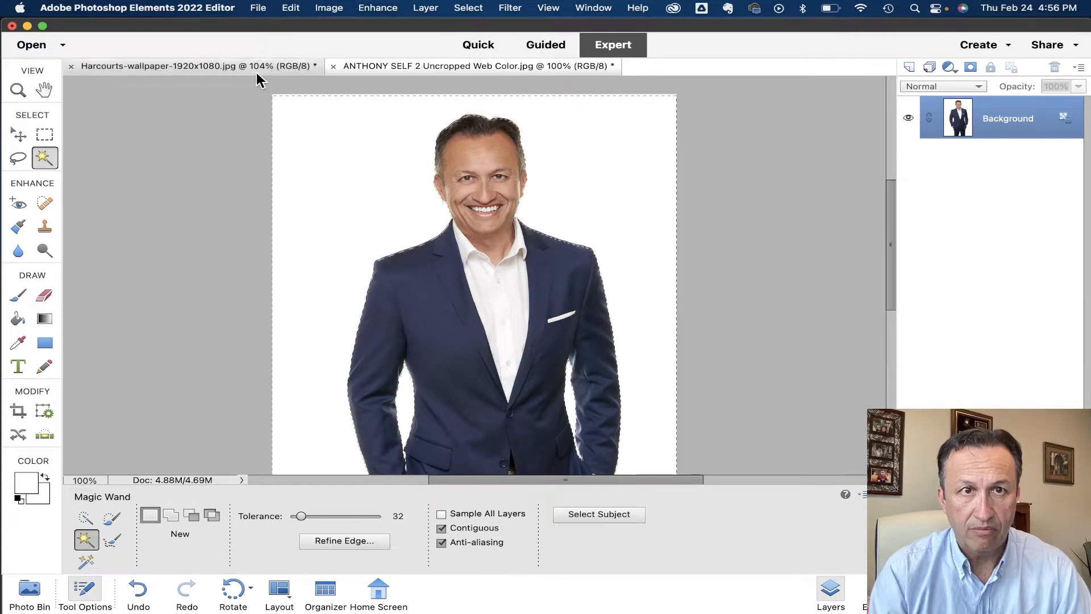
click(184, 66)
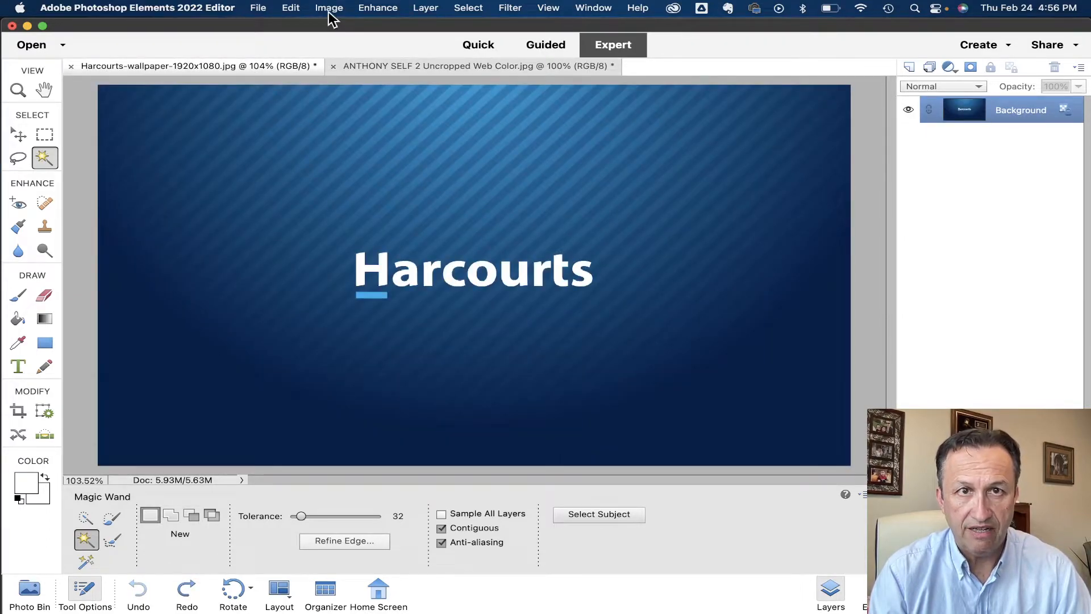
click(329, 8)
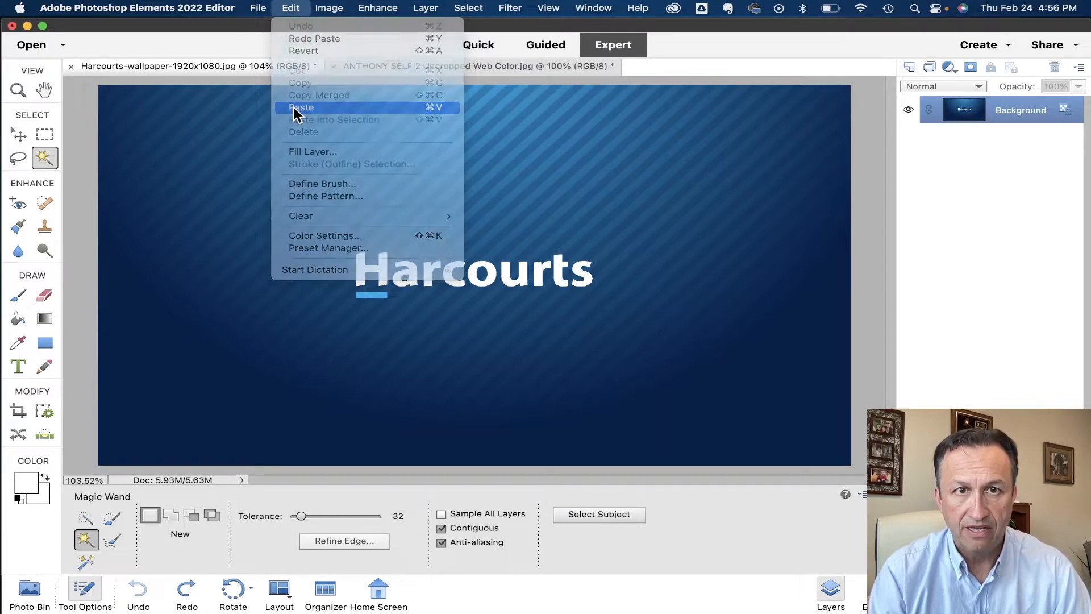
click(301, 107)
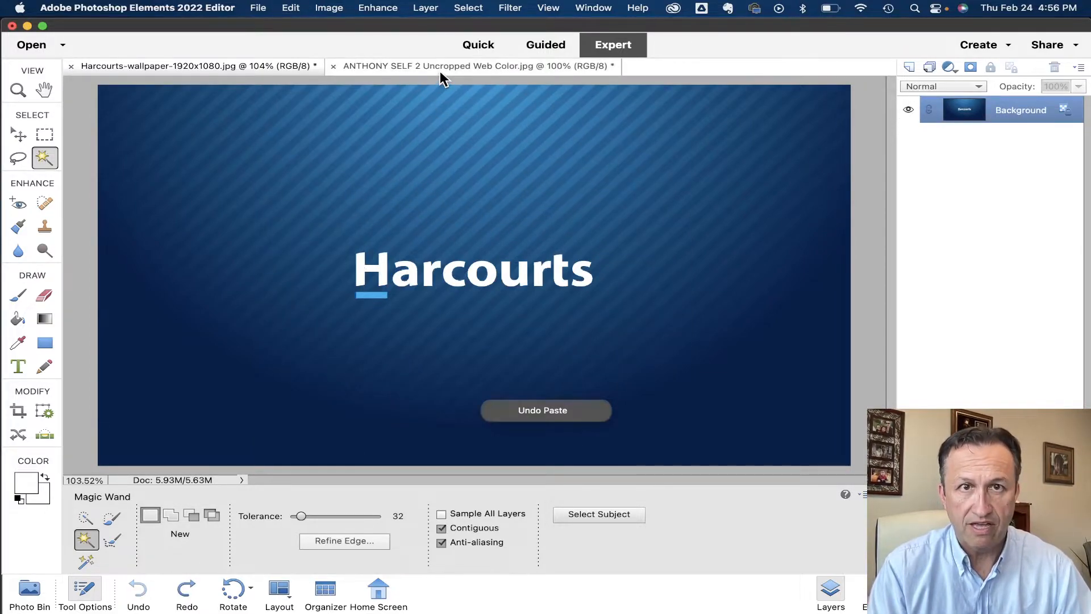
click(473, 66)
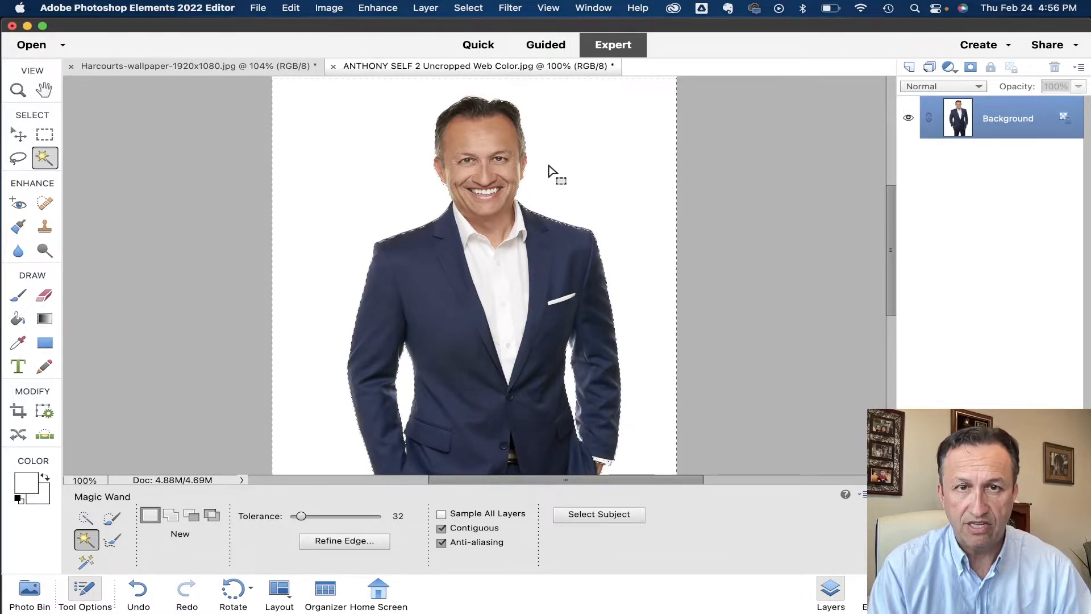
mouse_move(557, 212)
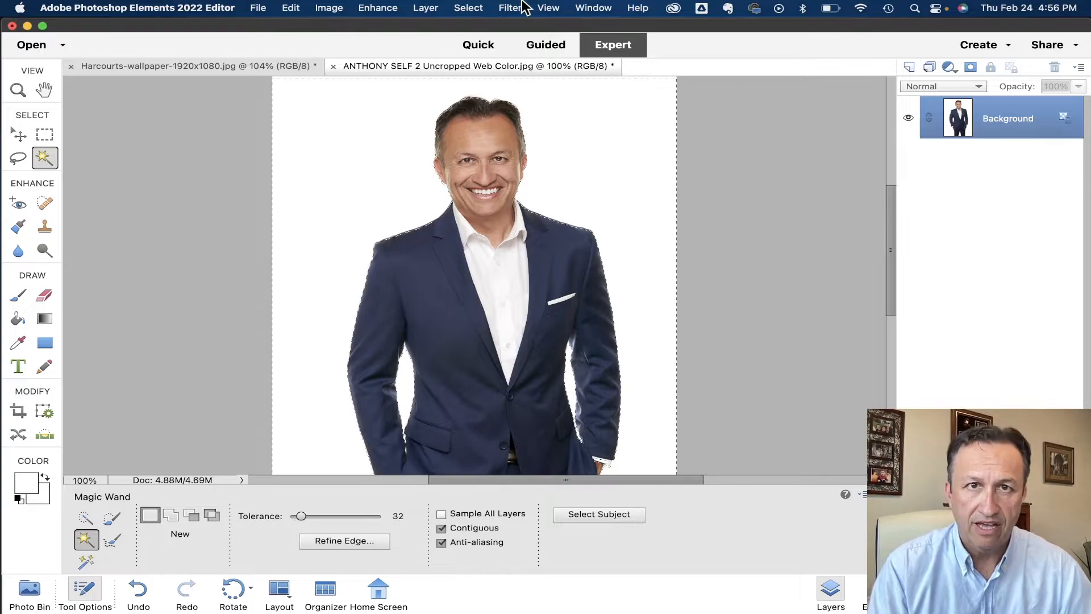
click(467, 8)
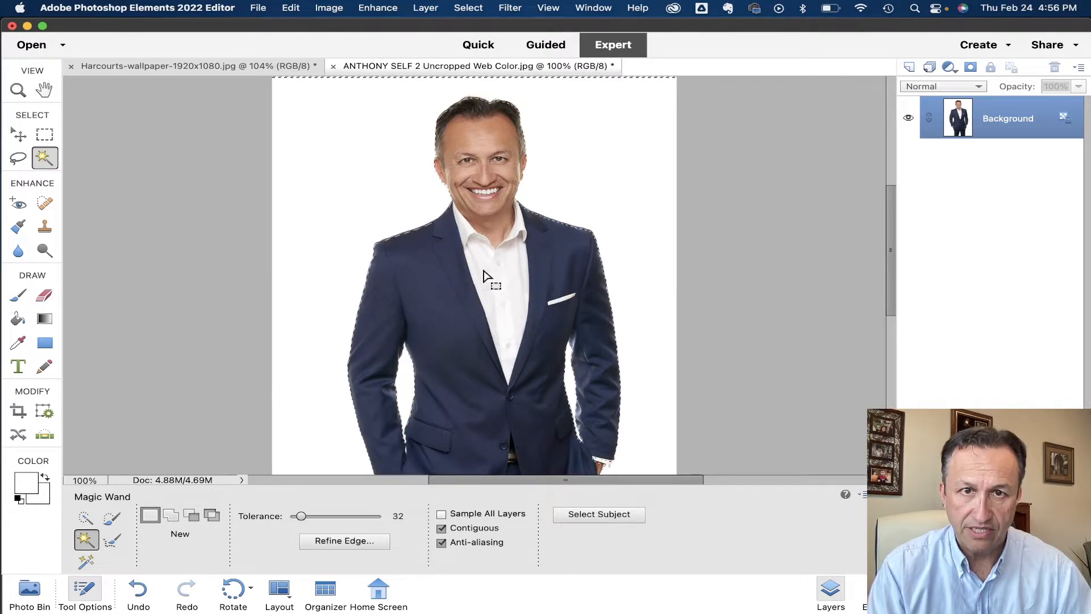
click(289, 8)
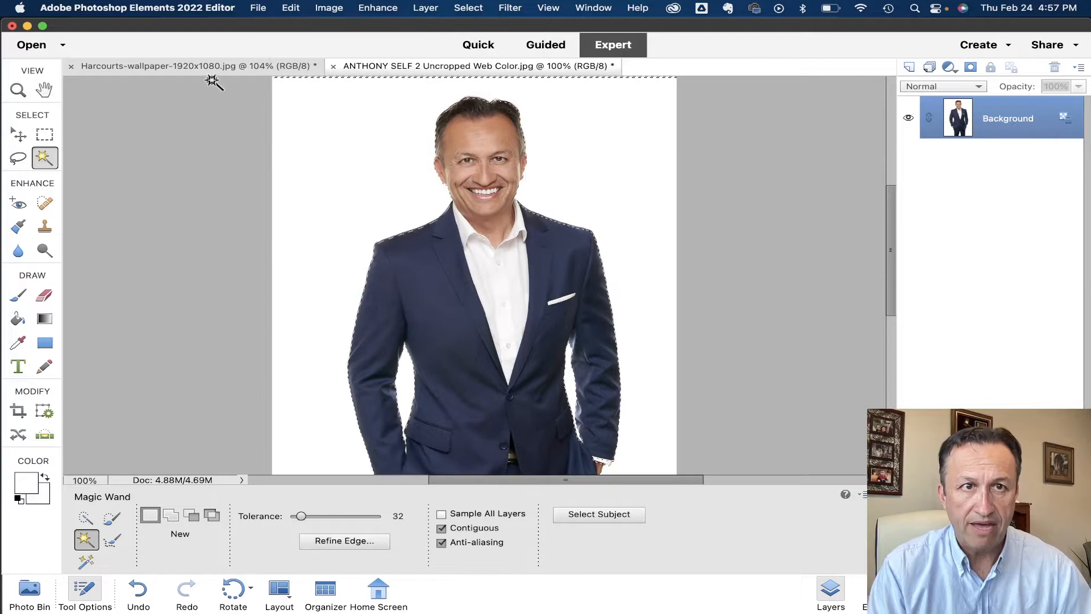
click(187, 66)
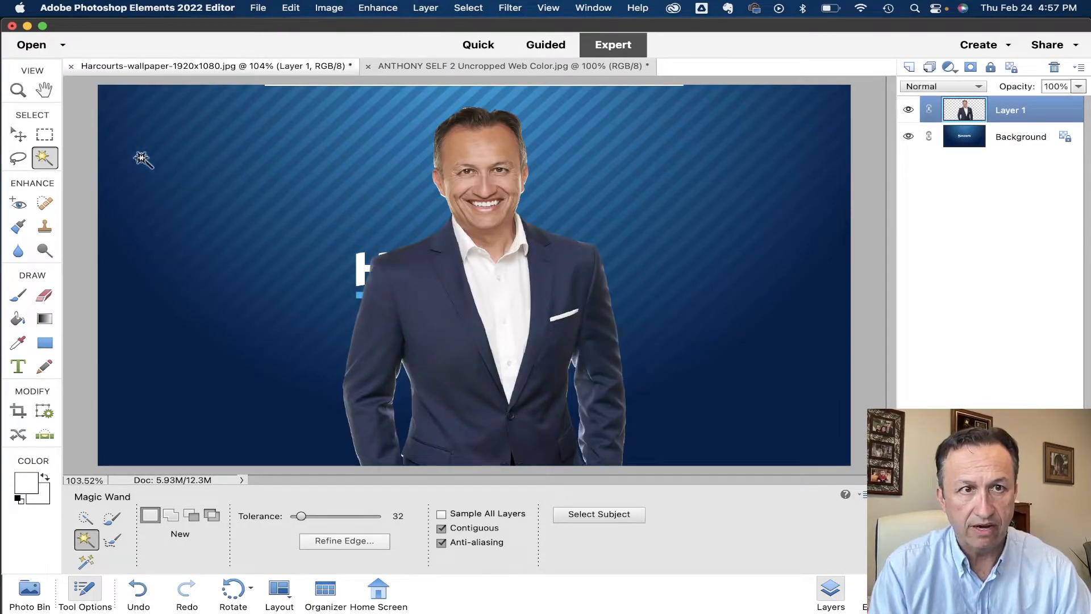
Step: Paste the cut-out man, shrink him to about two thirds and place him right of the logo
click(18, 133)
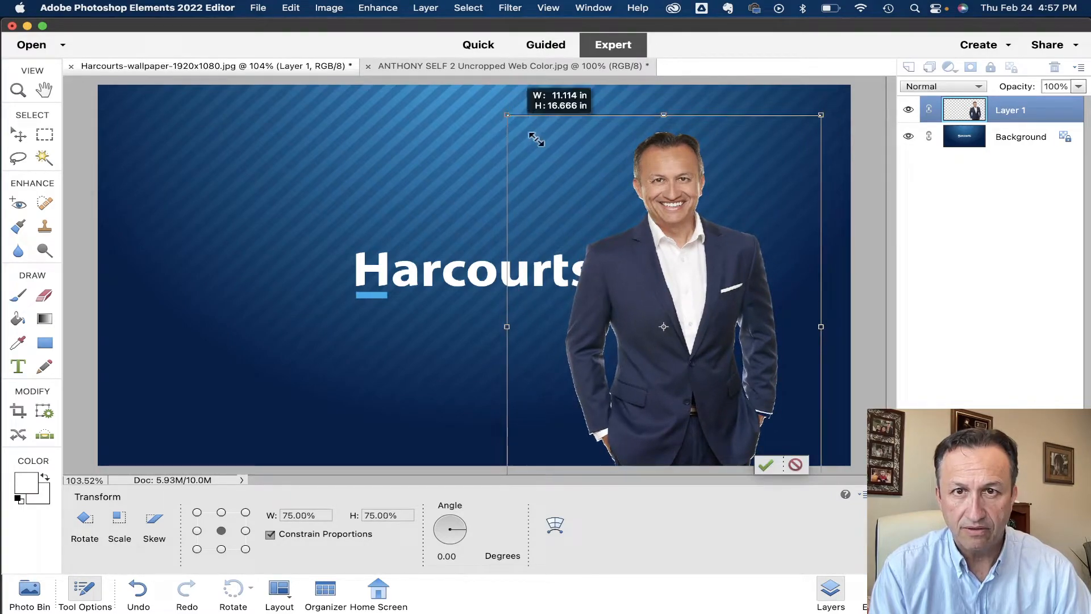
drag(506, 114, 550, 174)
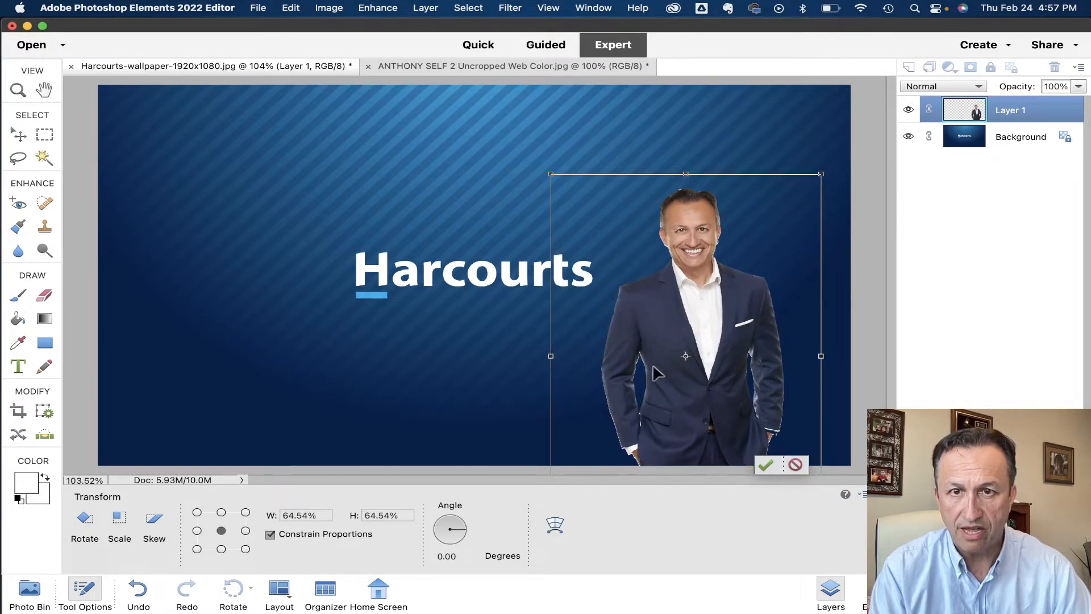
drag(684, 356, 699, 283)
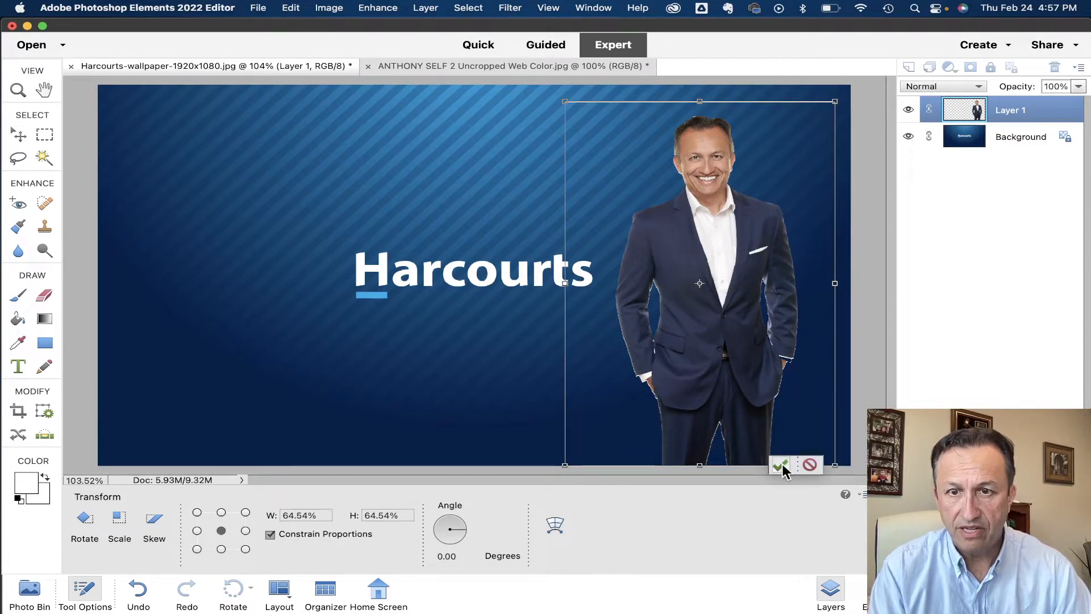
click(779, 465)
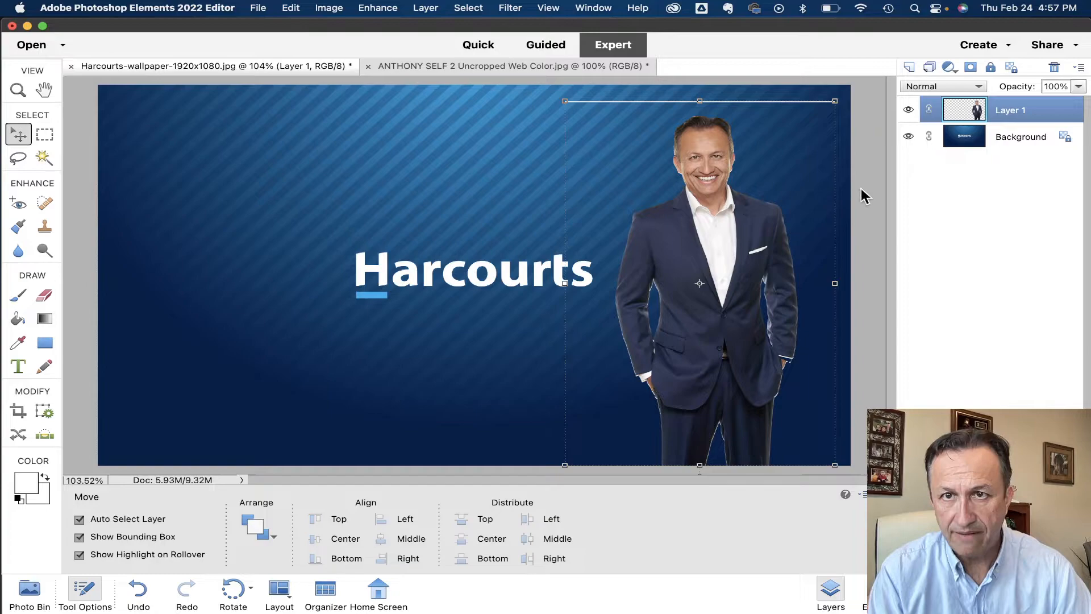
click(1020, 136)
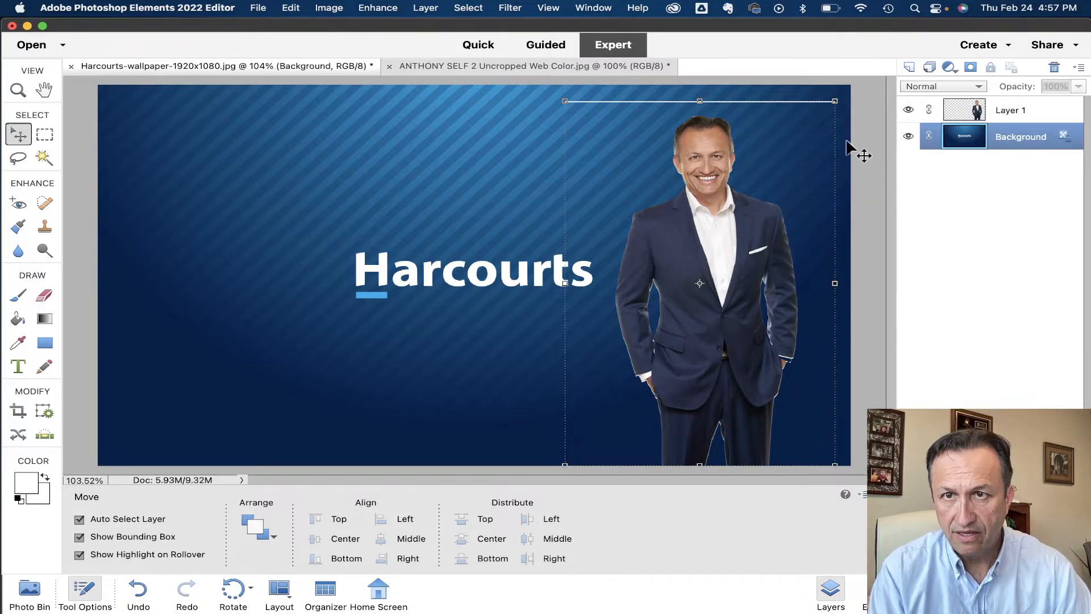
click(1009, 109)
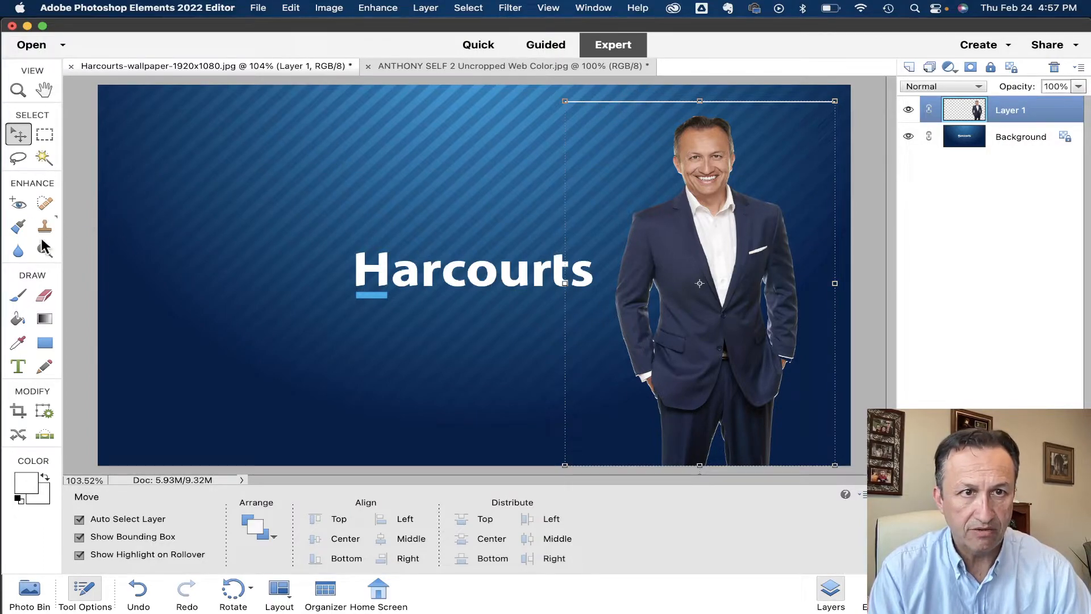
Step: Erase the stray white line along the top of the man's layer with the Eraser
click(45, 294)
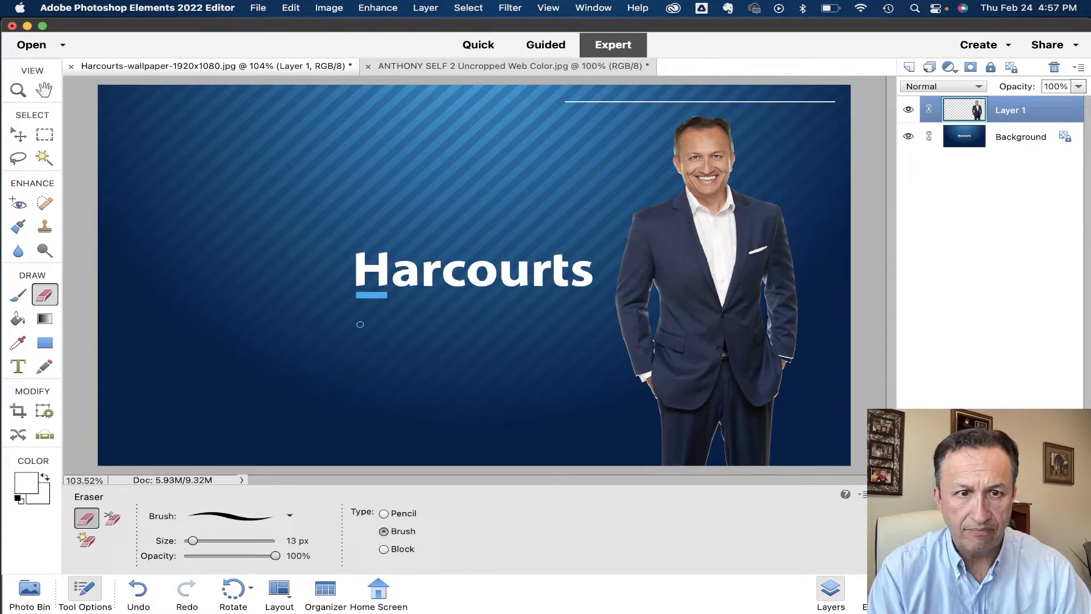
drag(193, 541, 215, 541)
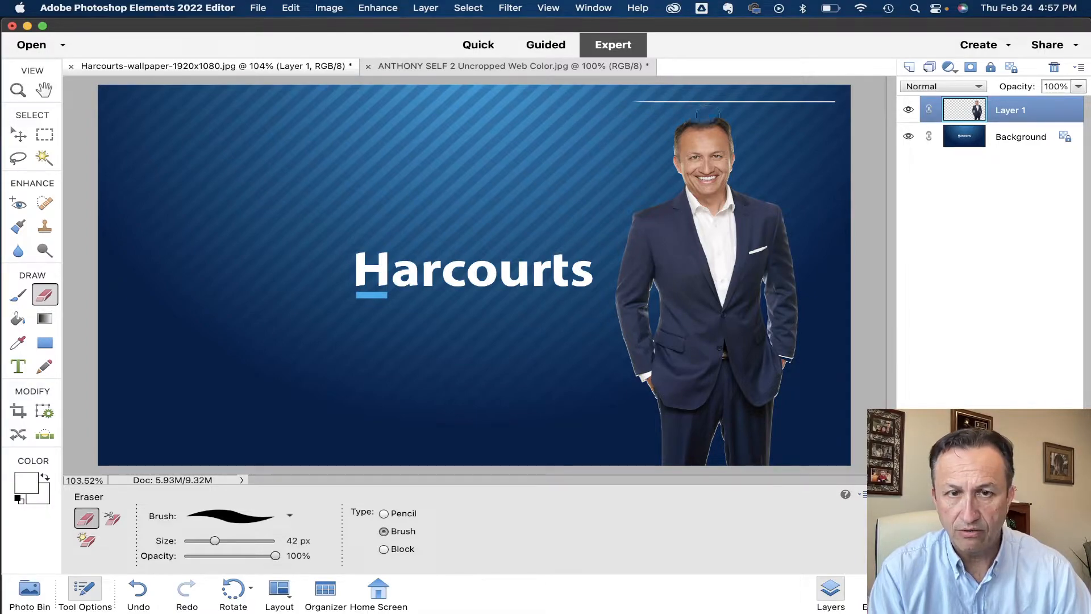
drag(702, 111, 574, 100)
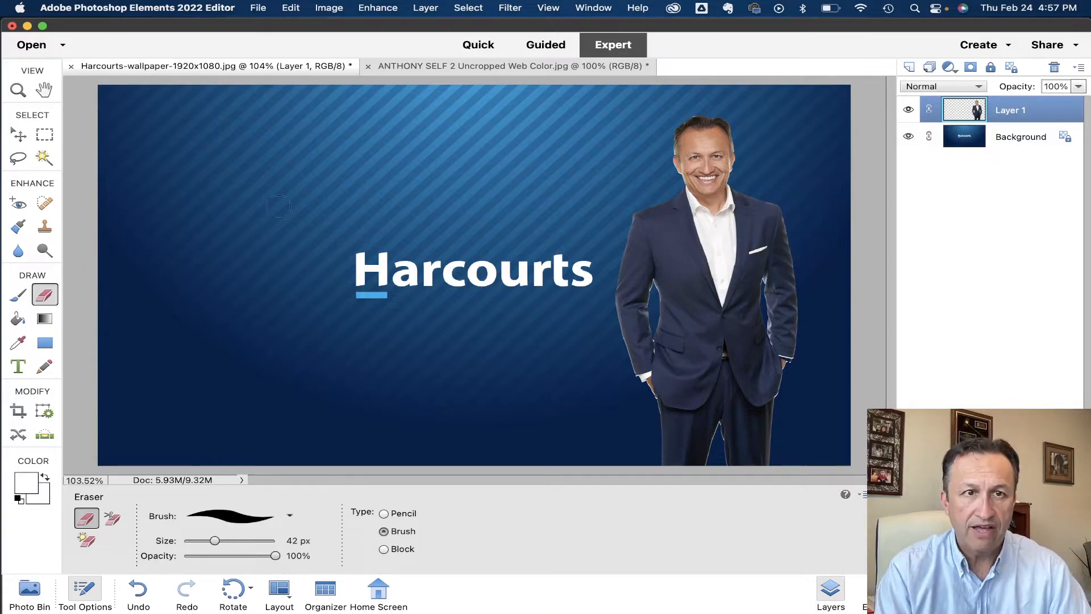
click(18, 134)
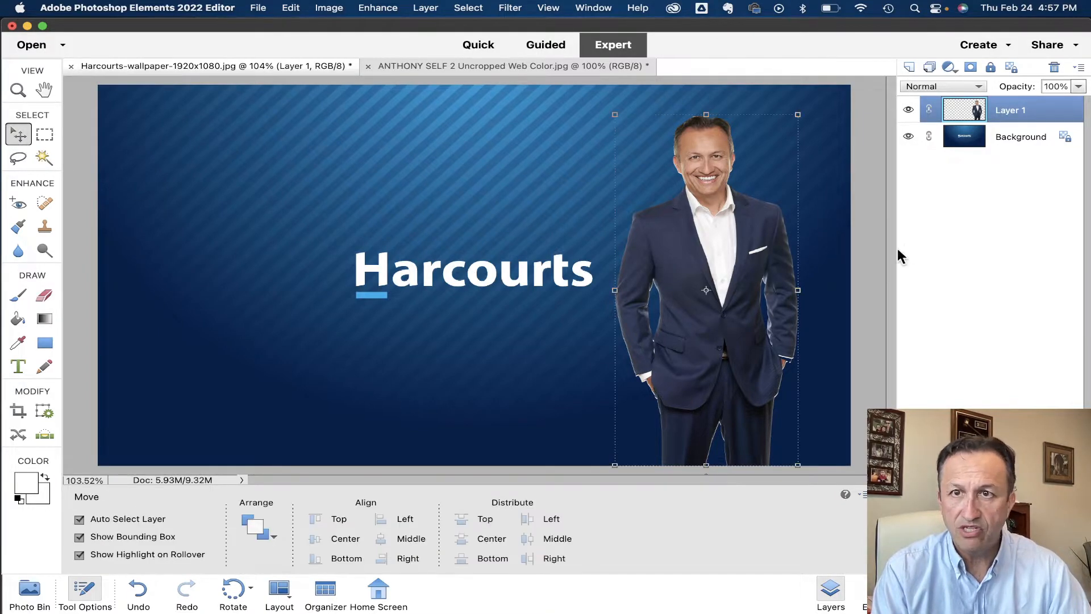
mouse_move(362, 169)
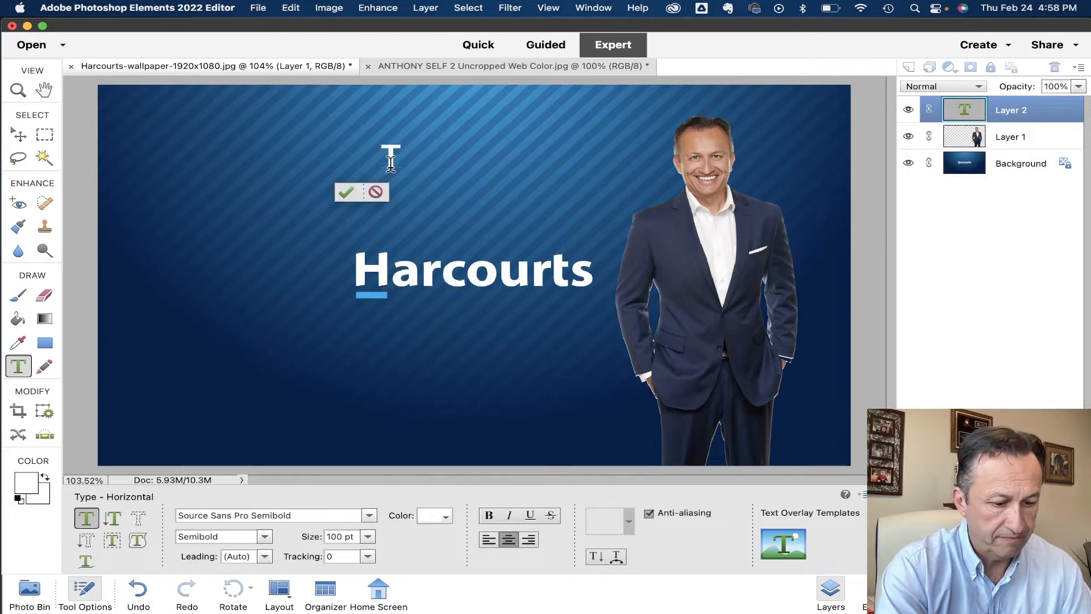
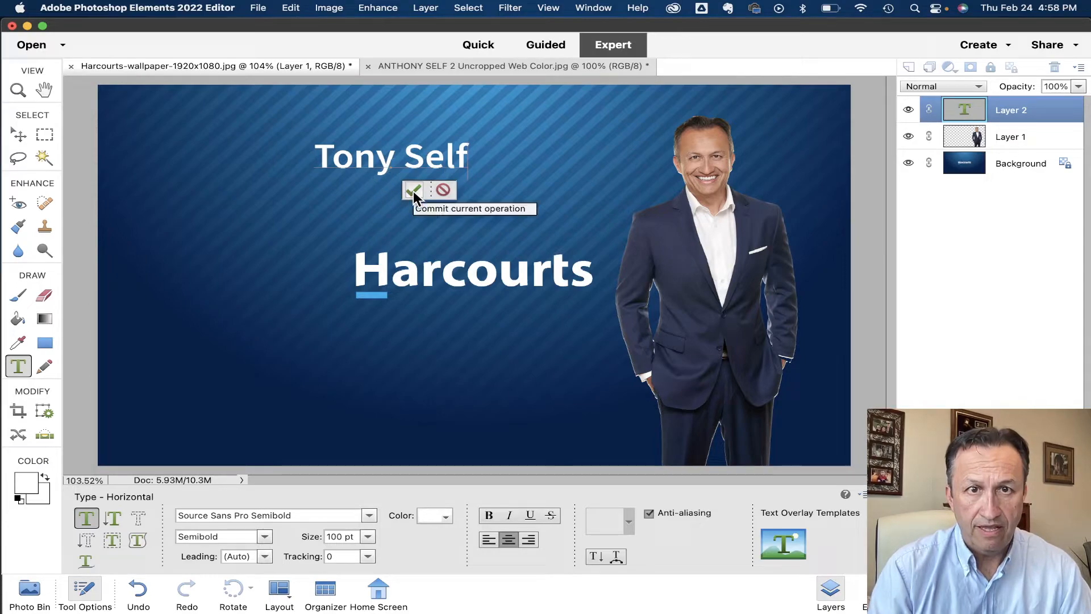
click(413, 190)
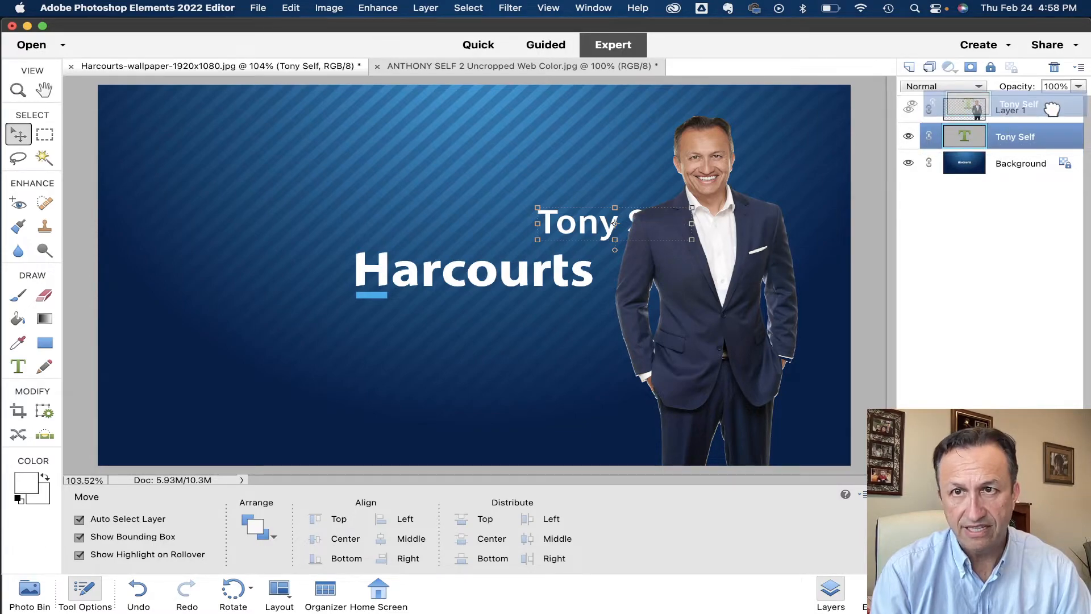
click(1015, 136)
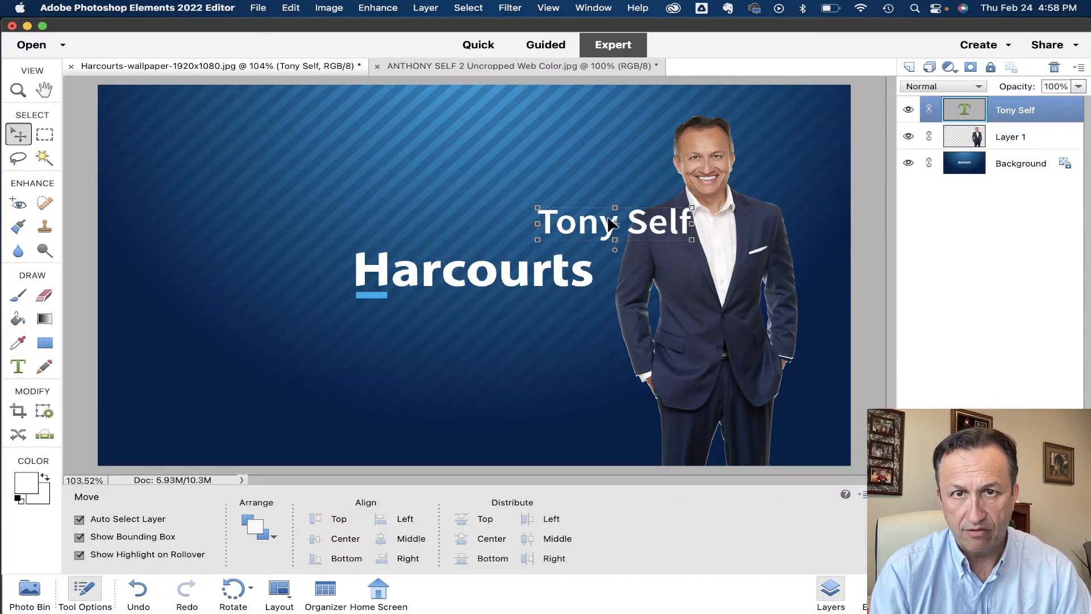
drag(612, 224, 487, 352)
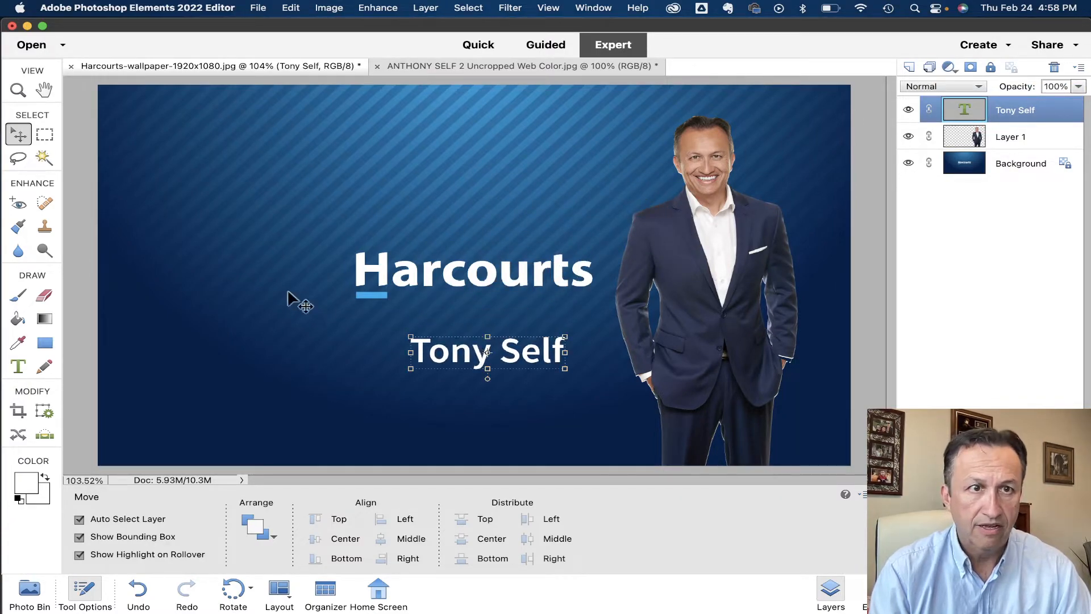
click(17, 367)
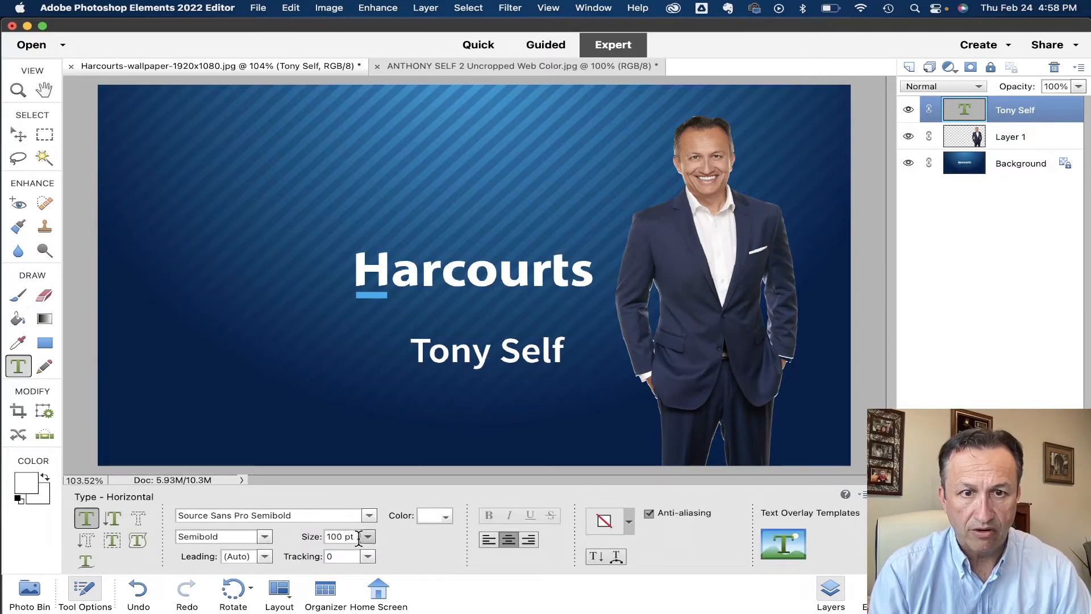
mouse_move(341, 536)
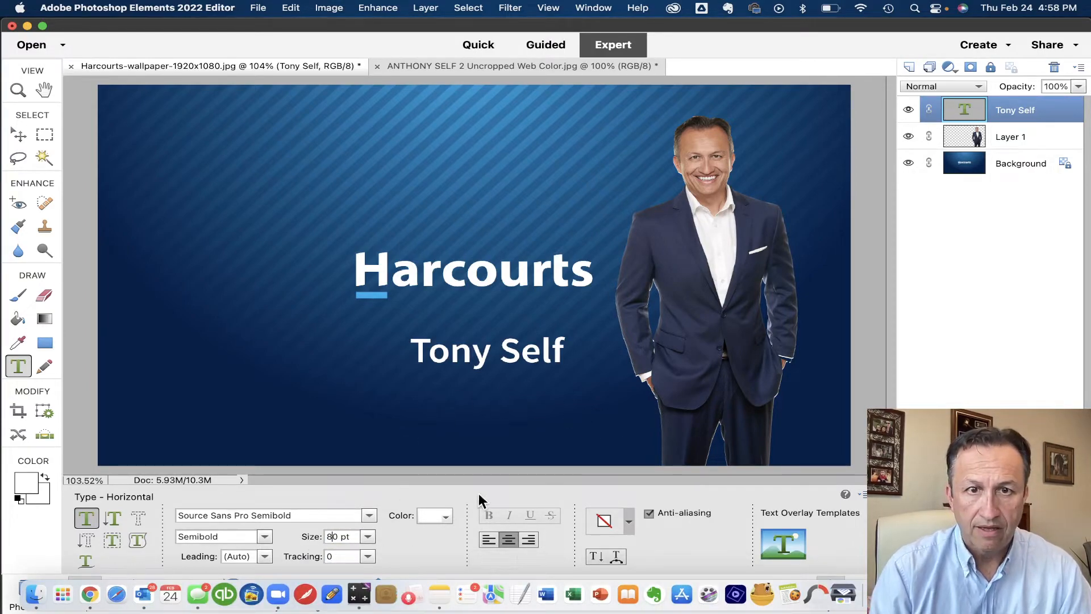
click(444, 400)
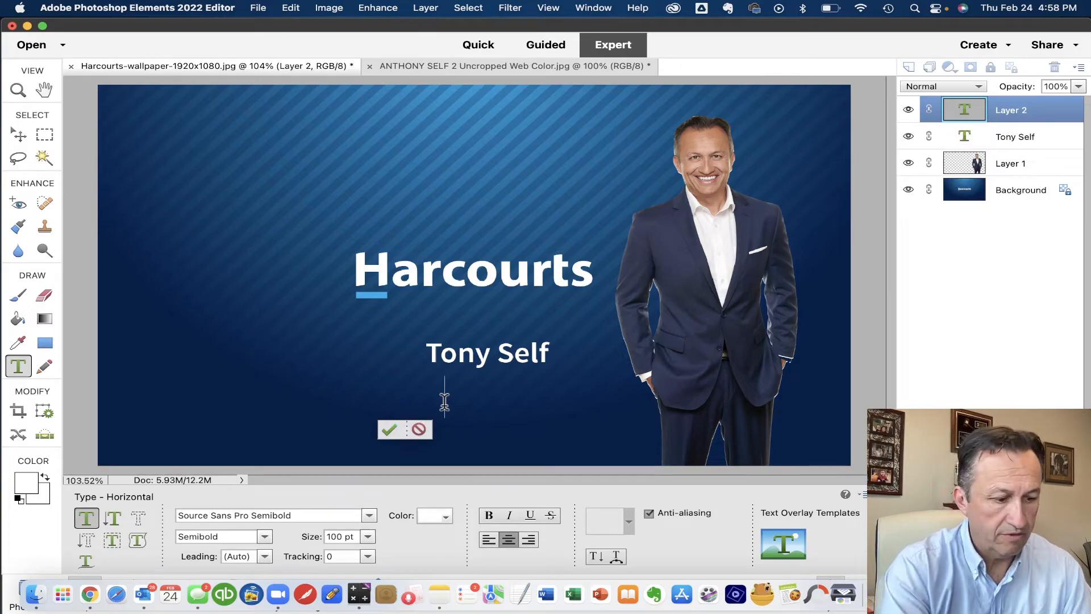
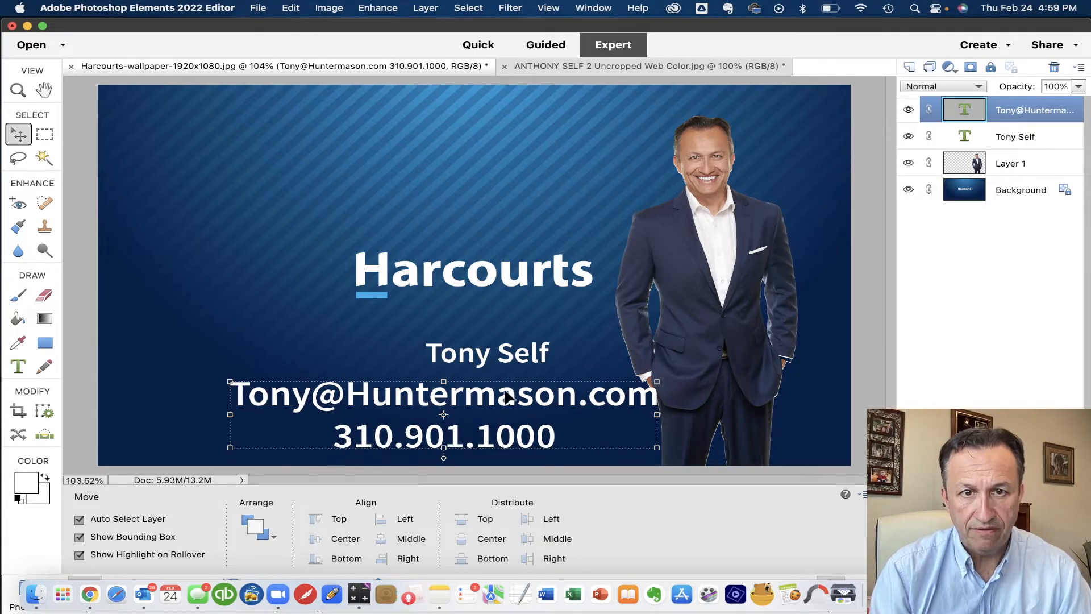
drag(443, 413, 473, 414)
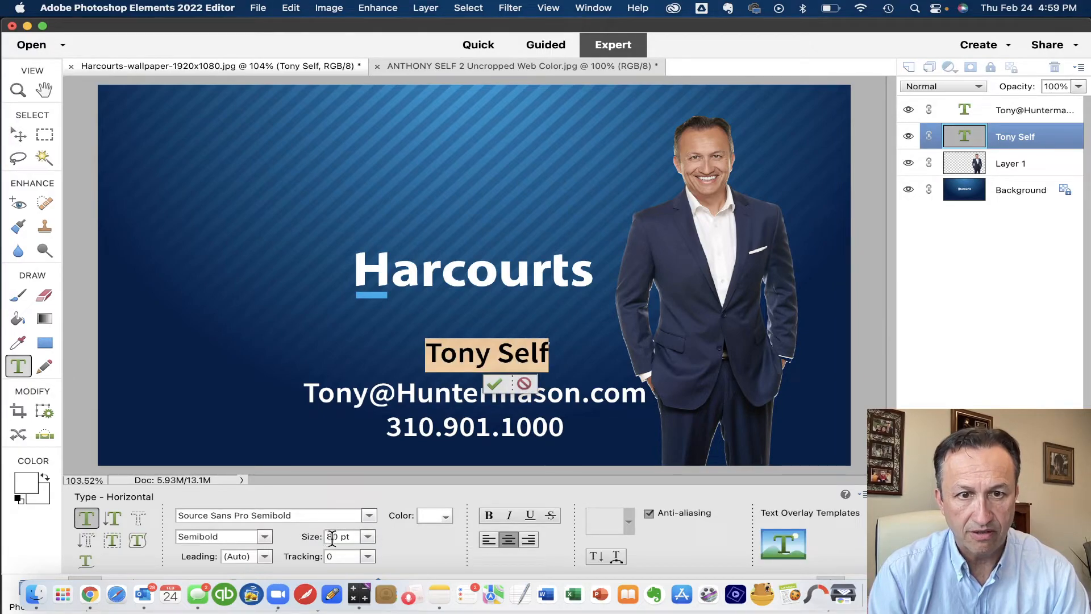
text(120)
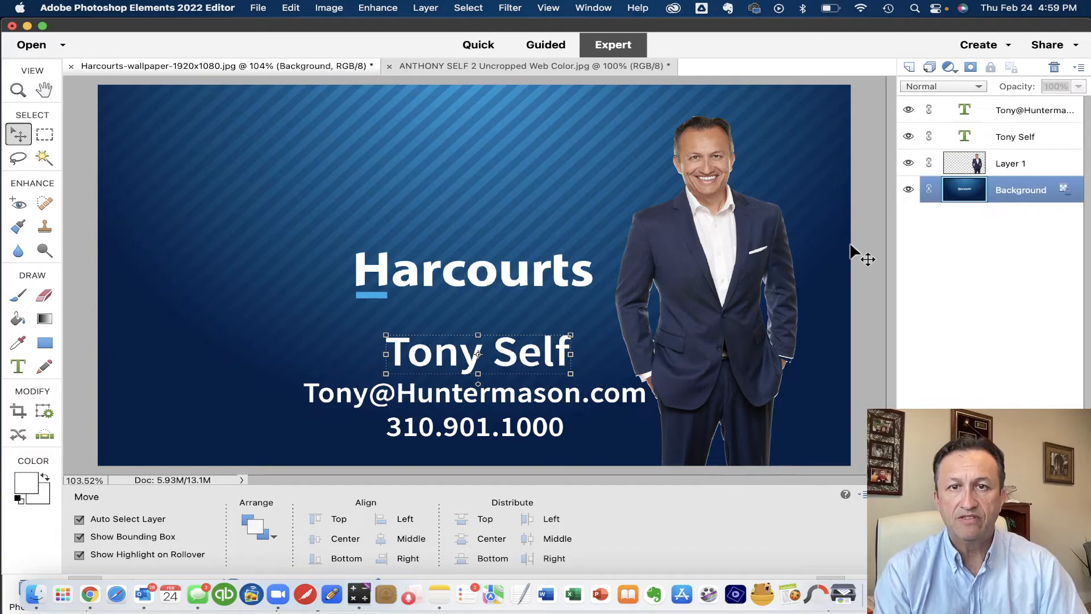
mouse_move(409, 152)
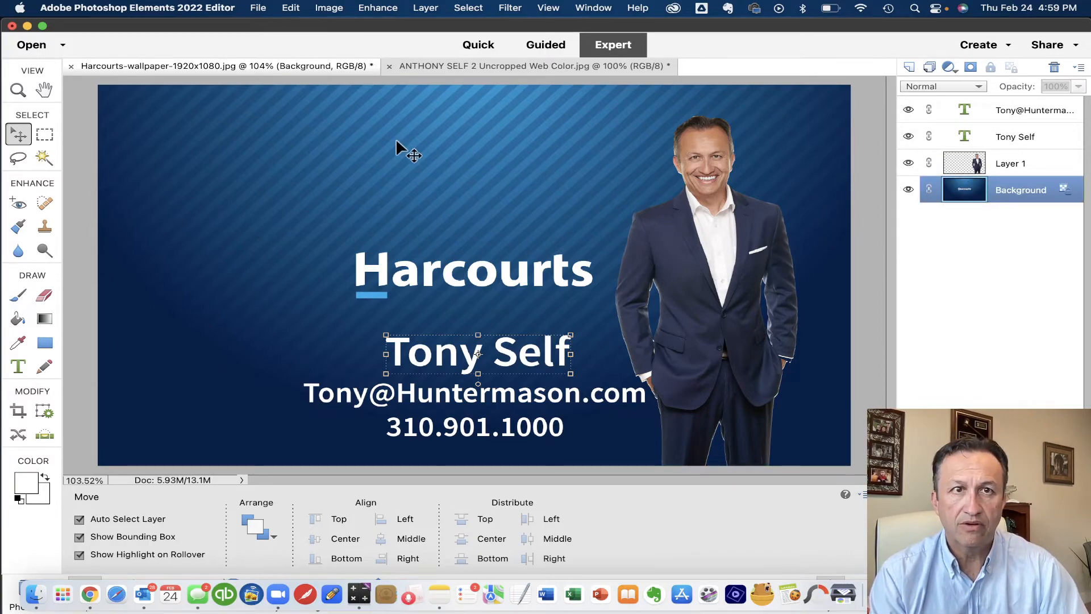
Step: Save the layered composite to the Desktop as save.psd in Photoshop format
click(258, 8)
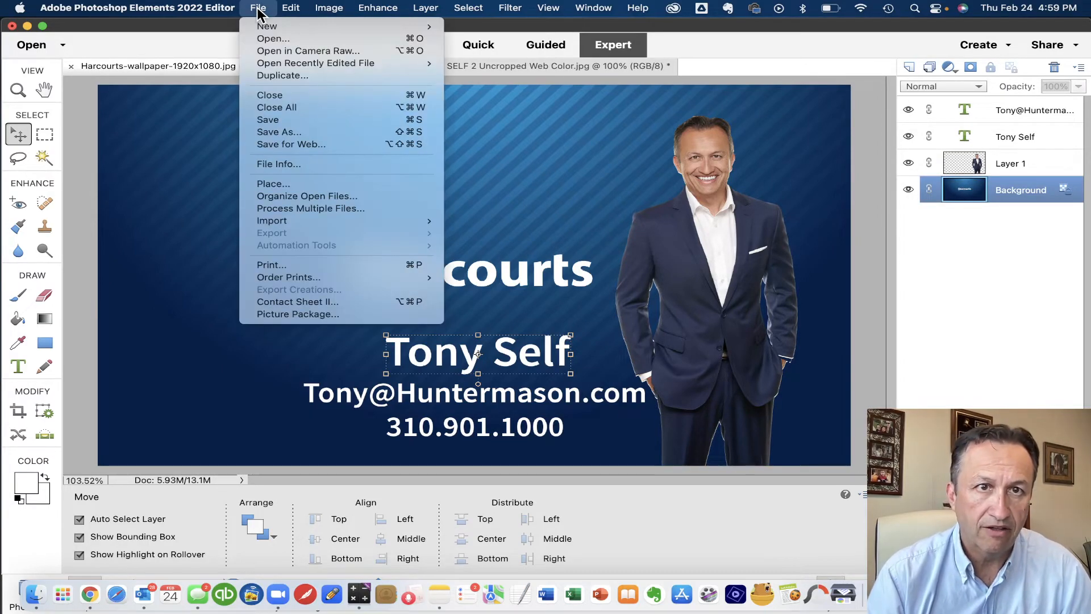
mouse_move(277, 132)
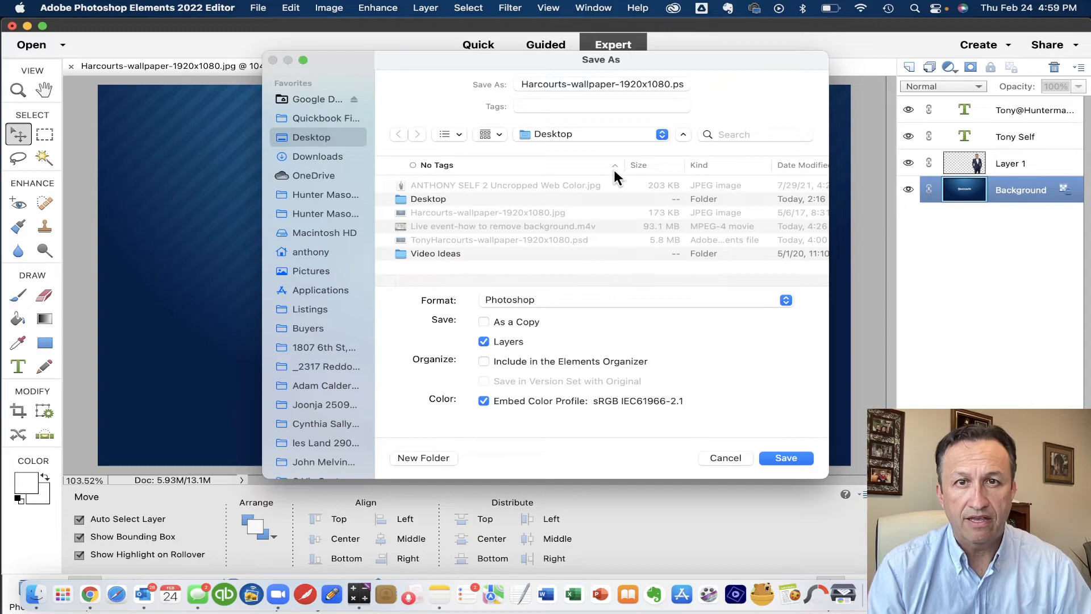
click(602, 85)
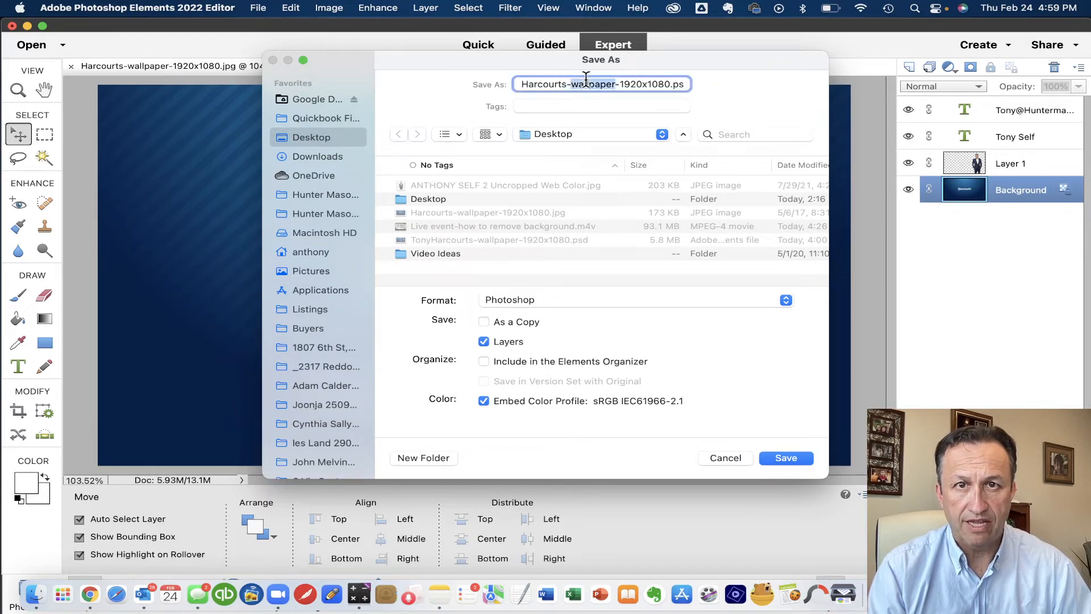
text(save)
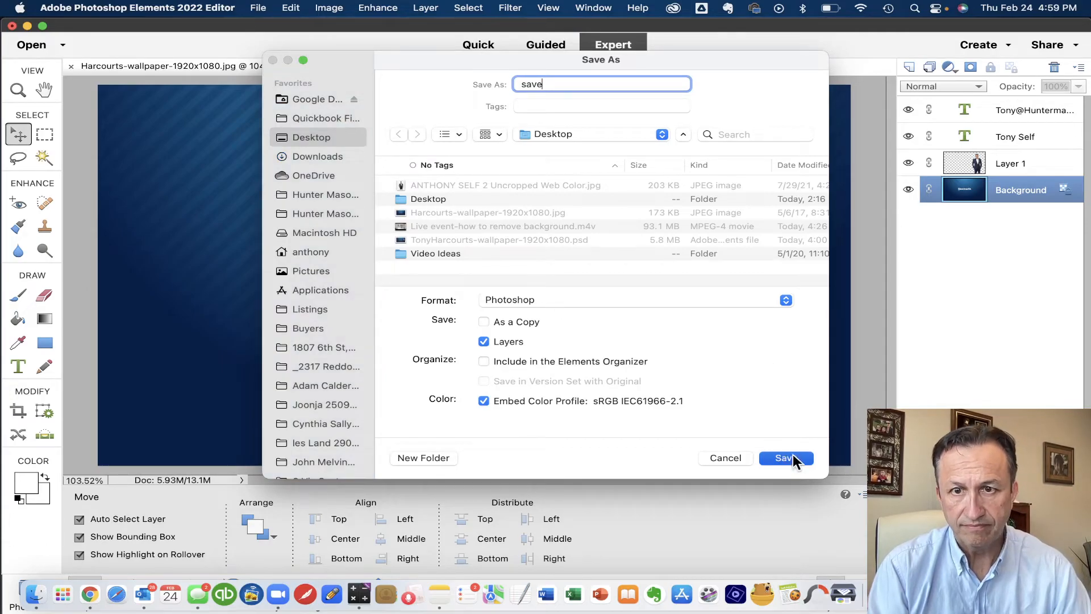
click(785, 458)
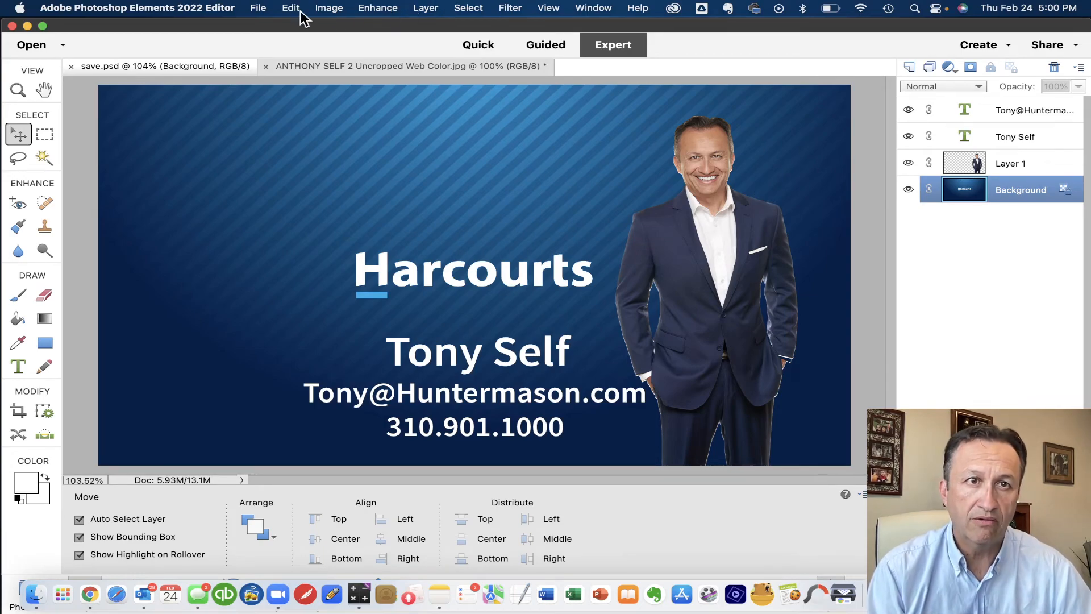
Step: Export a Very High JPEG as save.jpg on the Desktop via Save for Web and view it
click(258, 8)
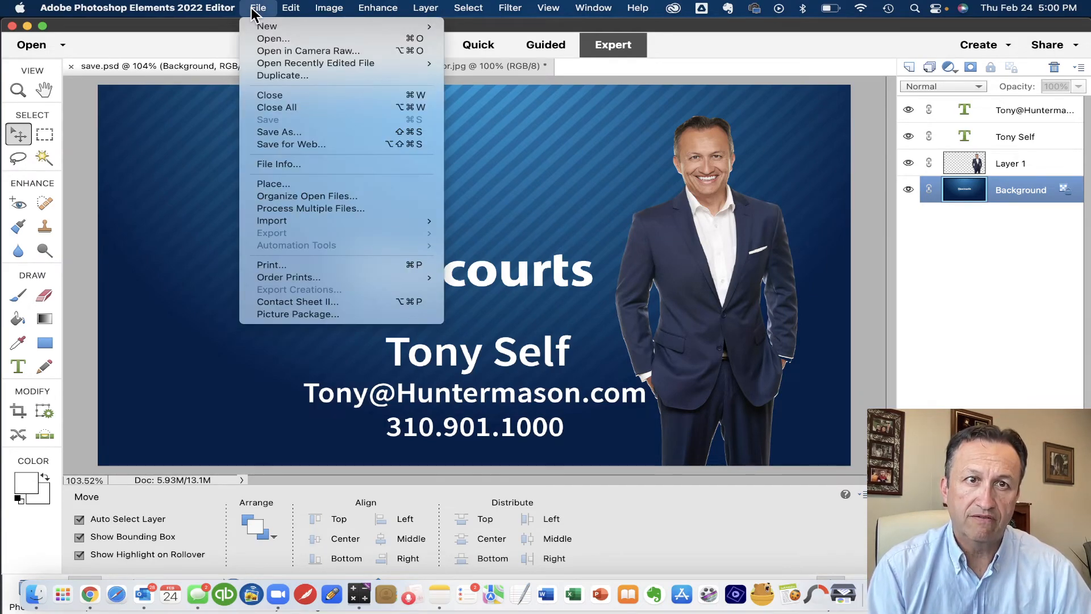
mouse_move(278, 132)
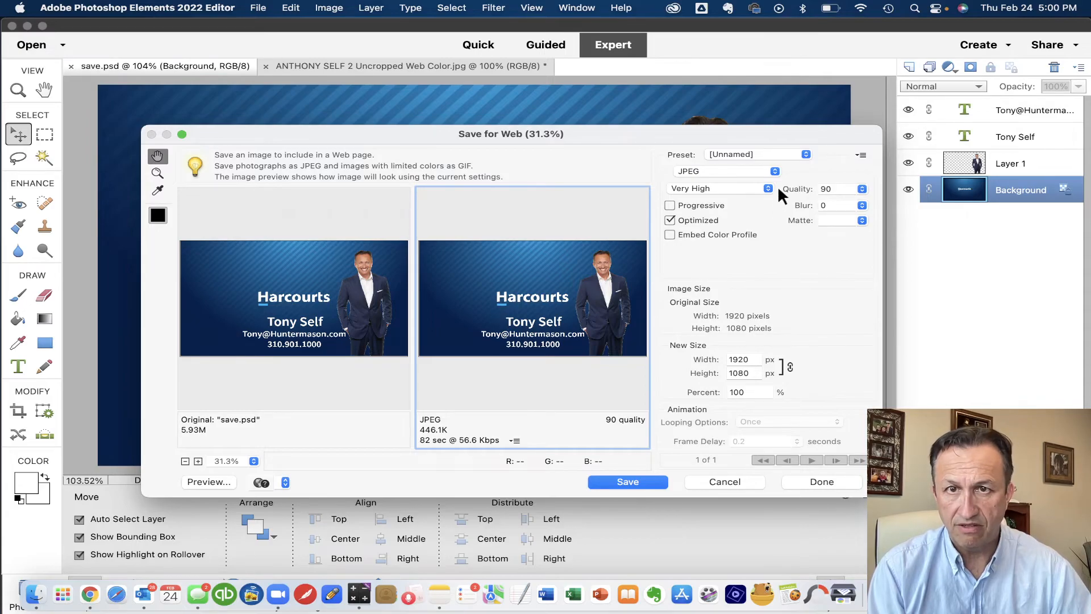
click(724, 172)
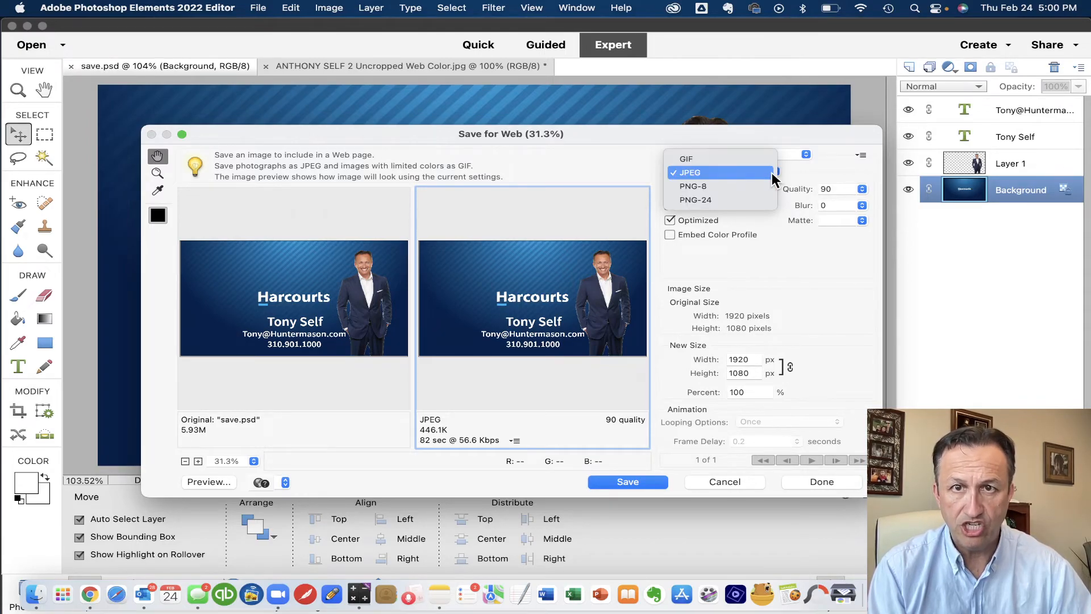
click(689, 172)
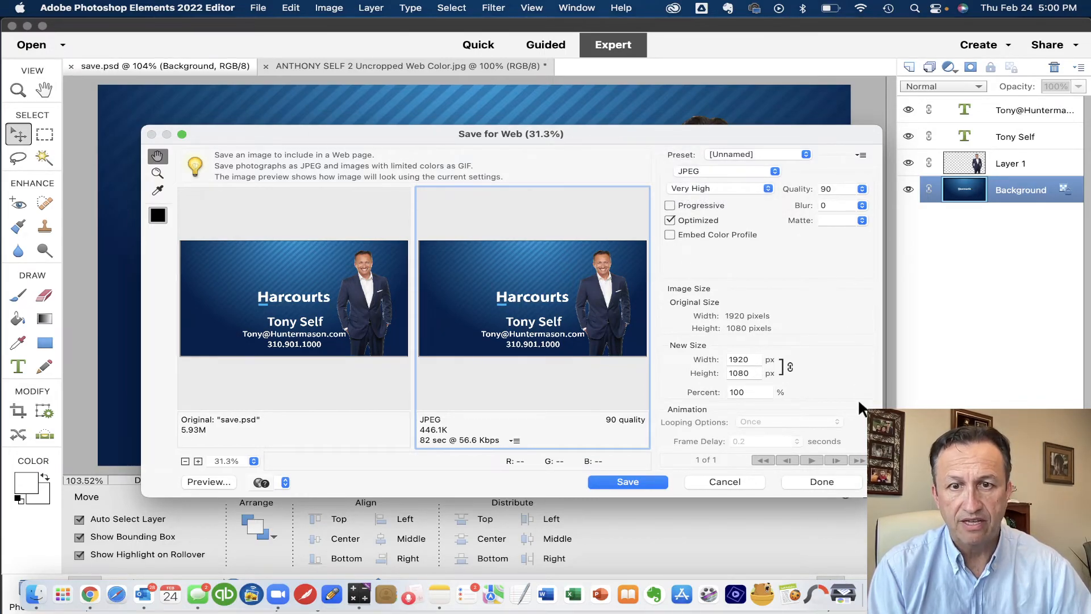
mouse_move(832, 297)
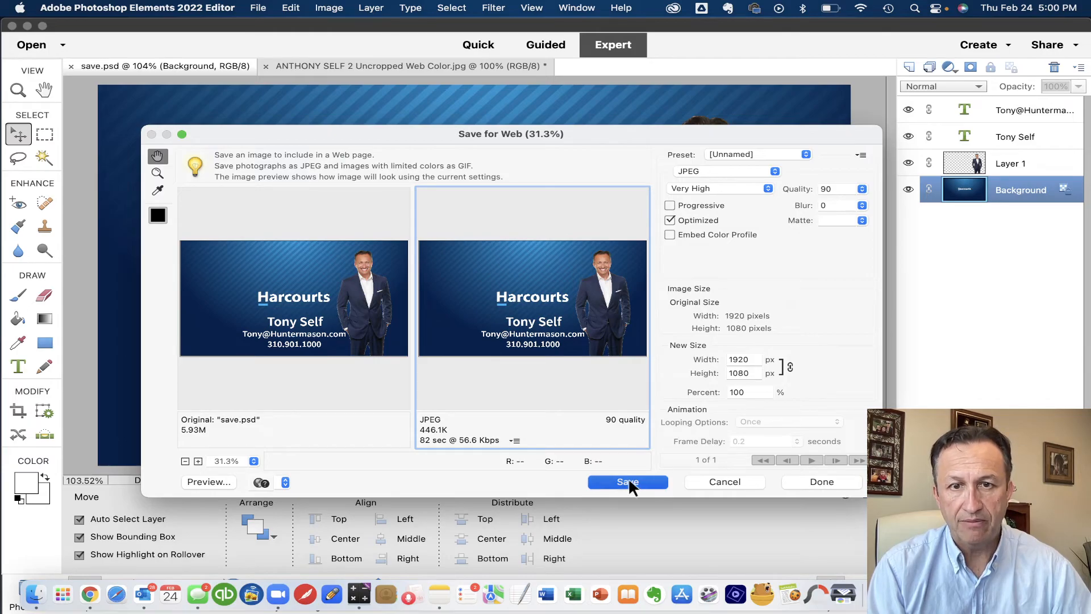
click(626, 482)
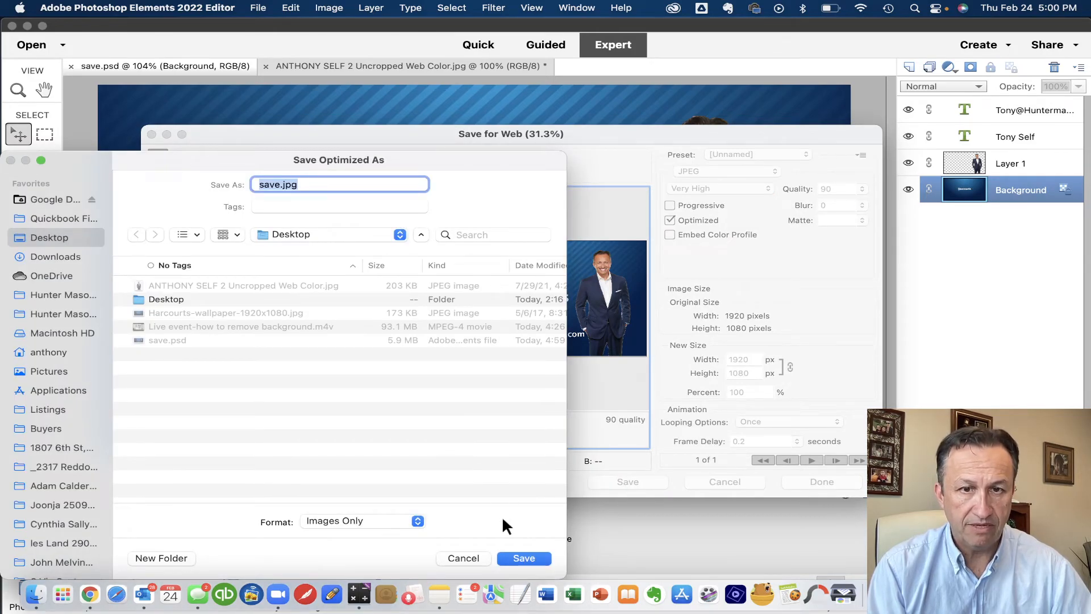
click(523, 558)
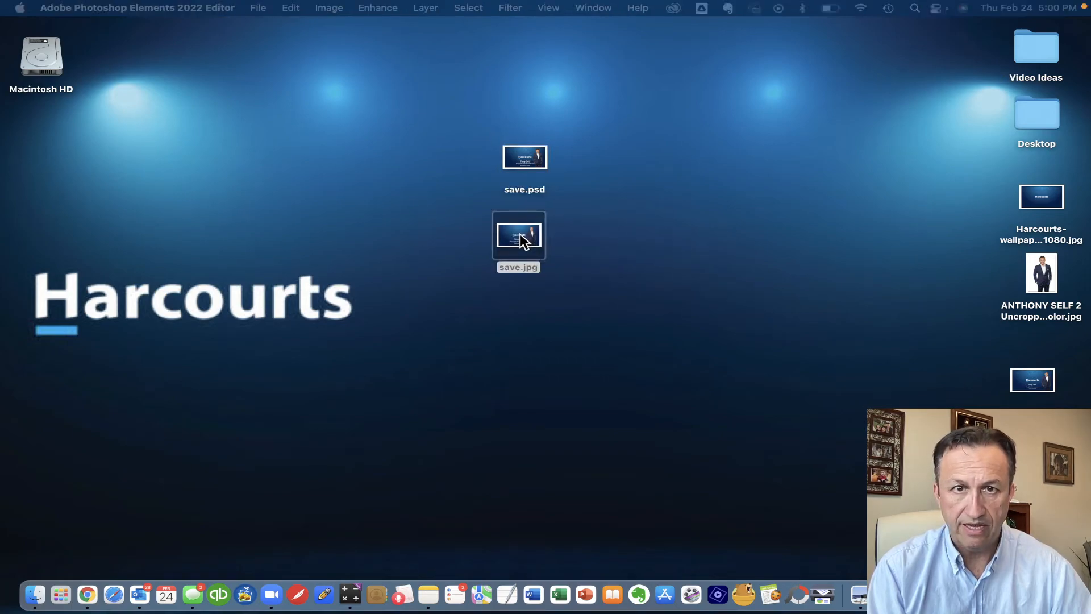
double_click(518, 234)
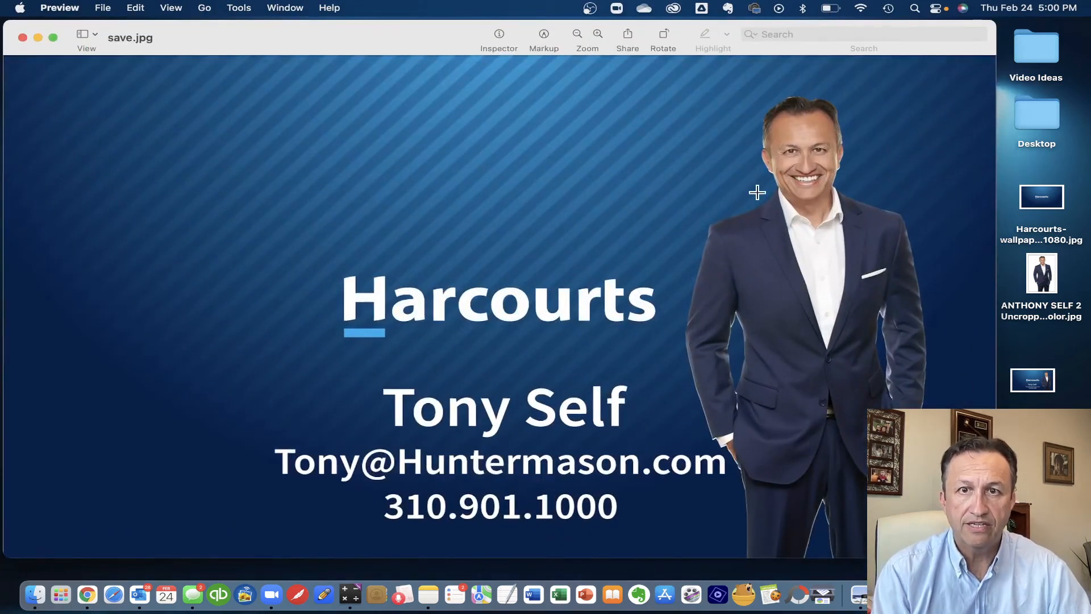